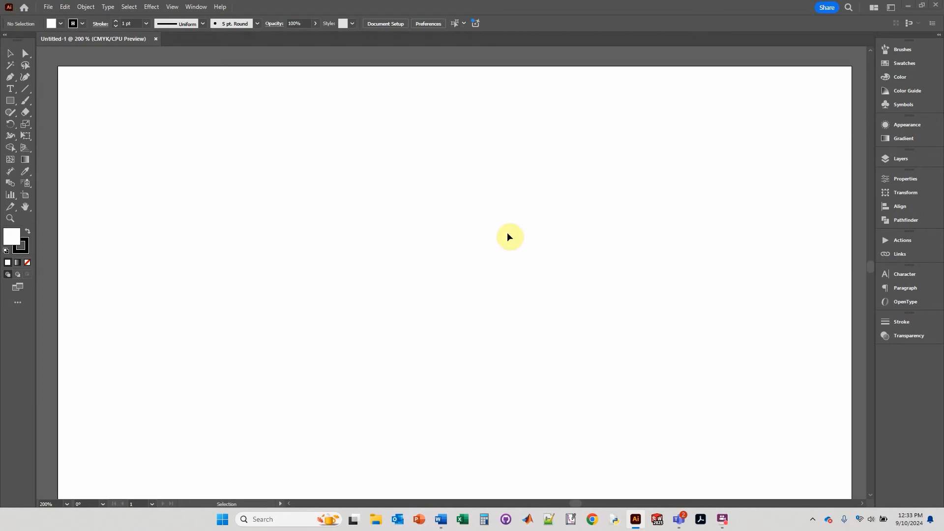
{"action": "mouse_move", "coordinate": [196, 188]}
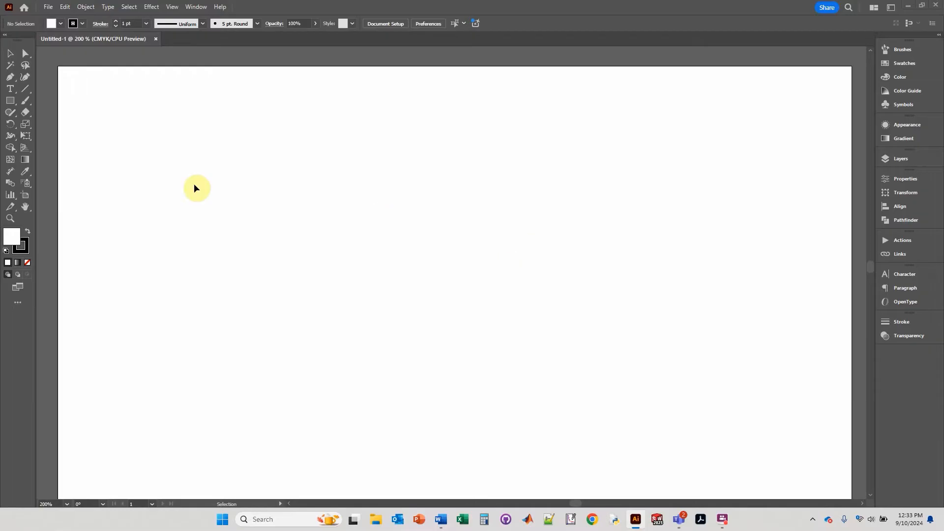
{"action": "mouse_move", "coordinate": [12, 204]}
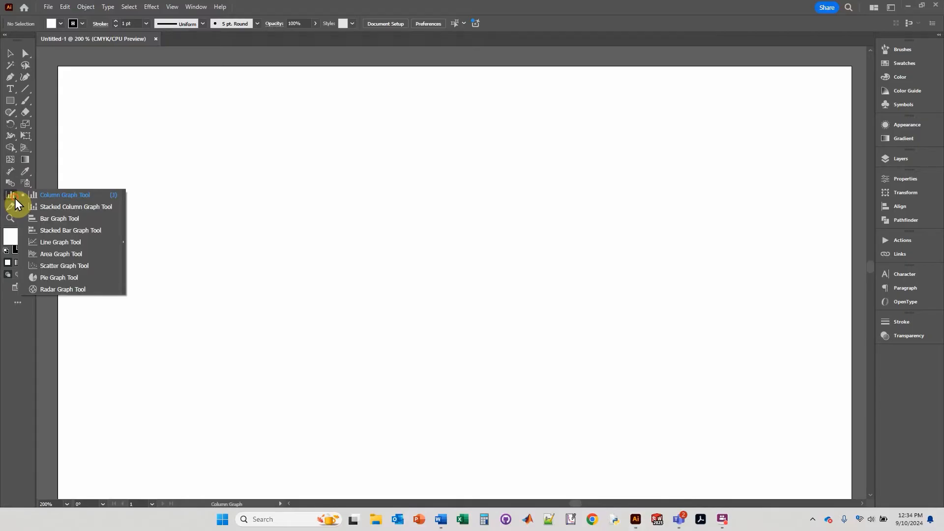
{"action": "mouse_move", "coordinate": [58, 277]}
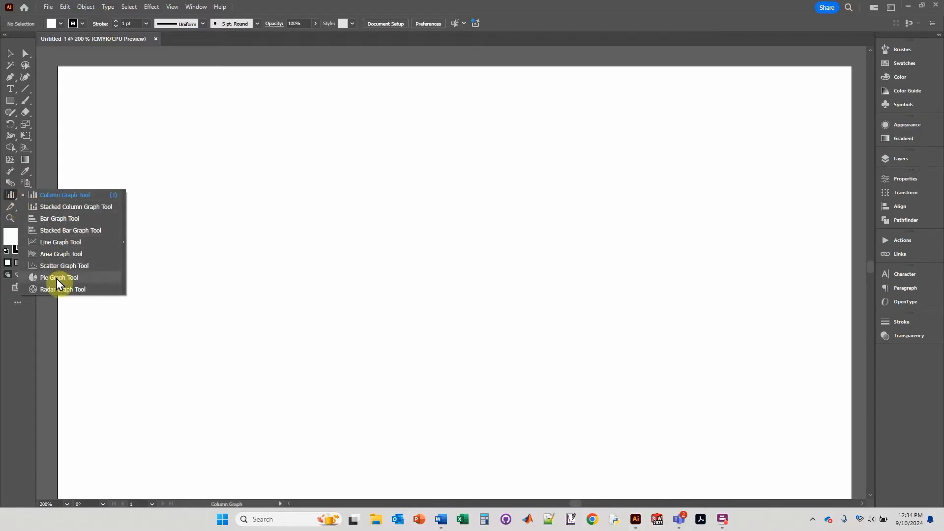
Step: Draw a pie graph and enter the categories Apples, Bananas, Peas and Carrots
{"action": "left_click", "coordinate": [58, 277]}
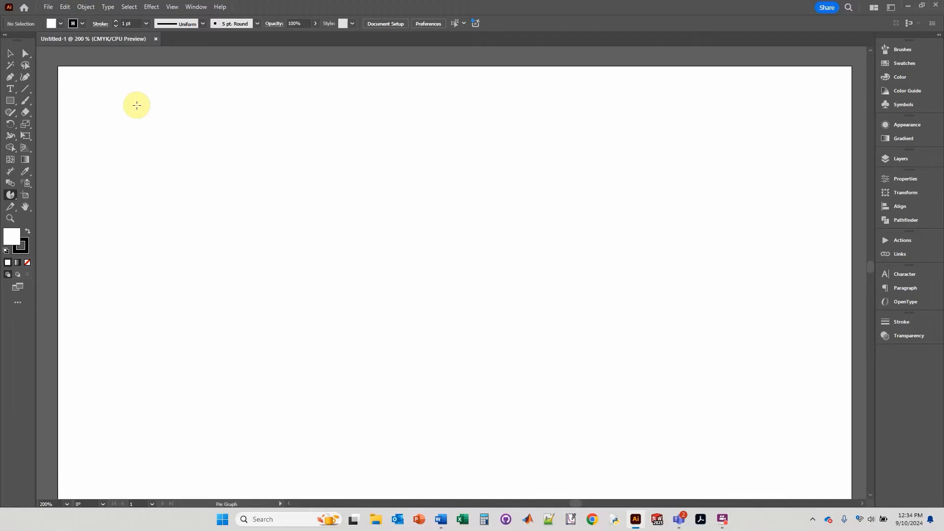
{"action": "left_click_drag", "start_coordinate": [136, 105], "coordinate": [454, 302]}
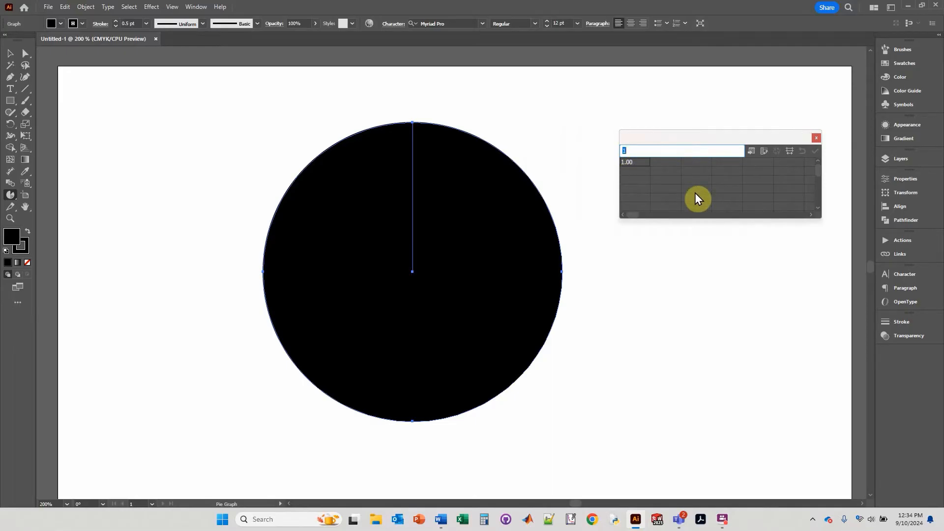
{"action": "type", "text": "Apples"}
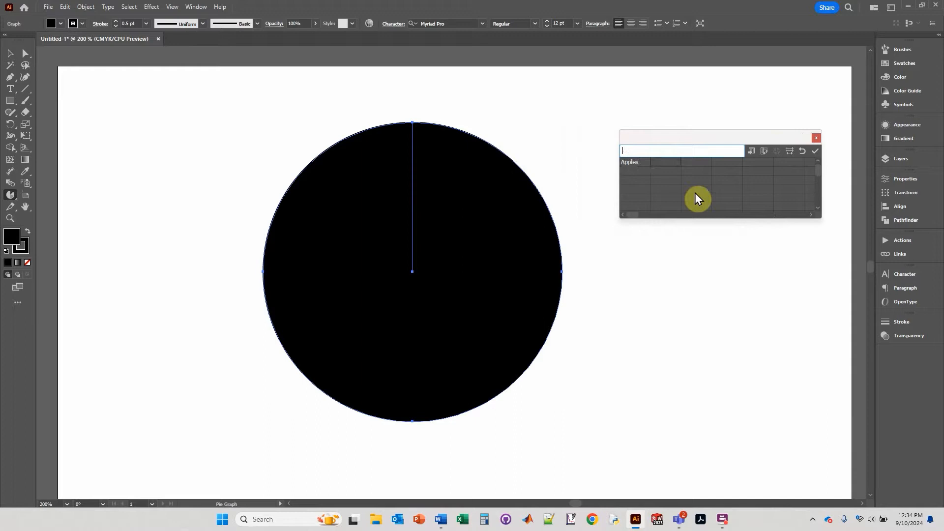
{"action": "type", "text": "Bananas"}
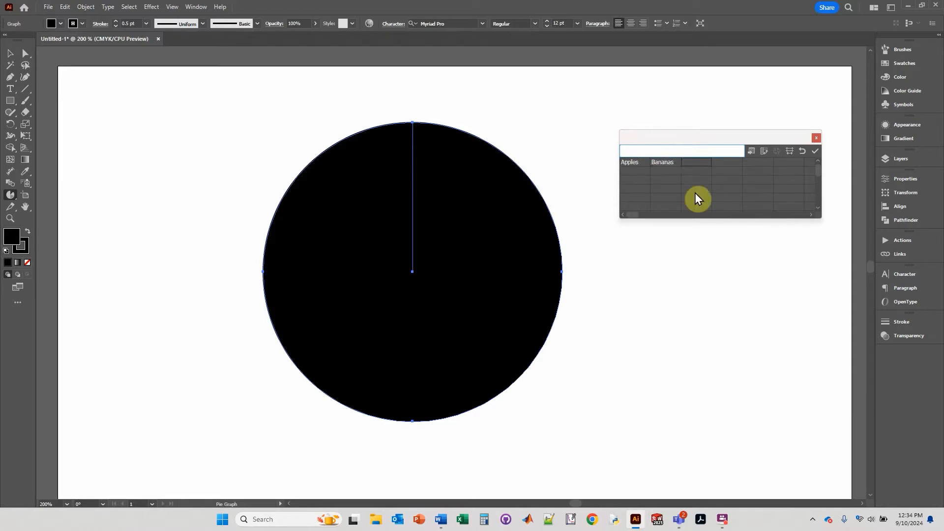
{"action": "type", "text": "Peas"}
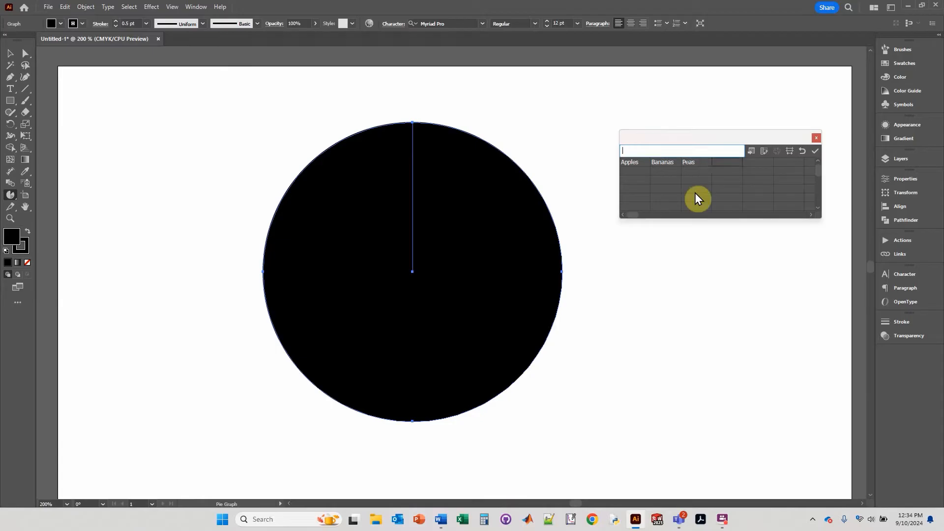
{"action": "type", "text": "Carrots"}
{"action": "left_click", "coordinate": [635, 170]}
{"action": "type", "text": "50"}
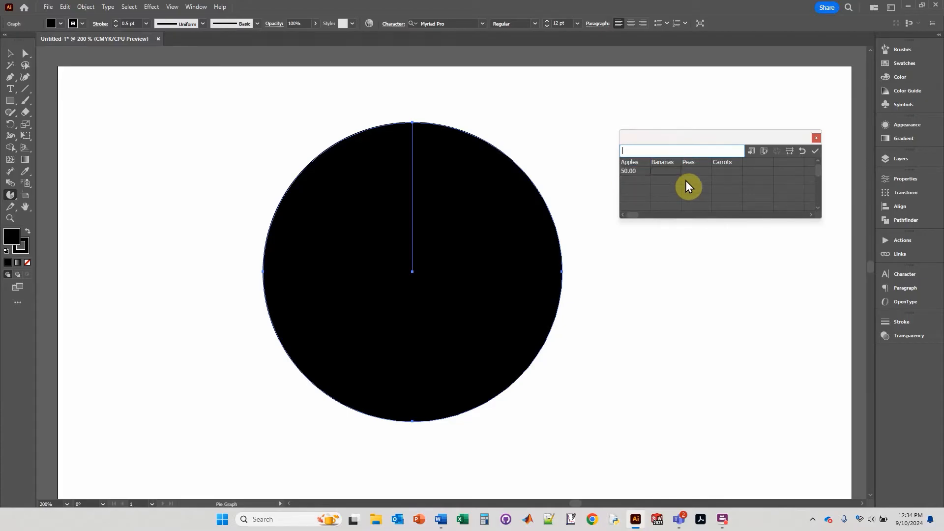
Step: Enter the values 50, 30, 20 and 10 for the four categories
{"action": "type", "text": "20.00"}
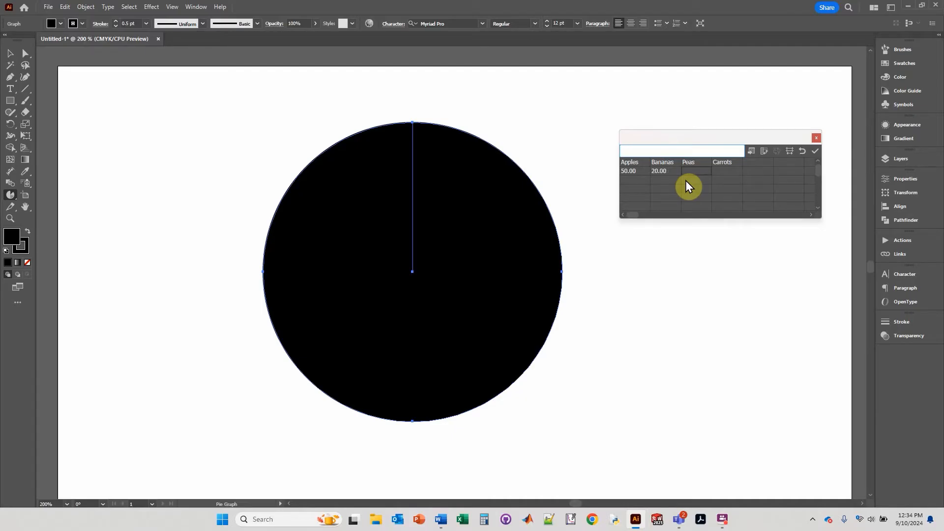
{"action": "left_click", "coordinate": [680, 151]}
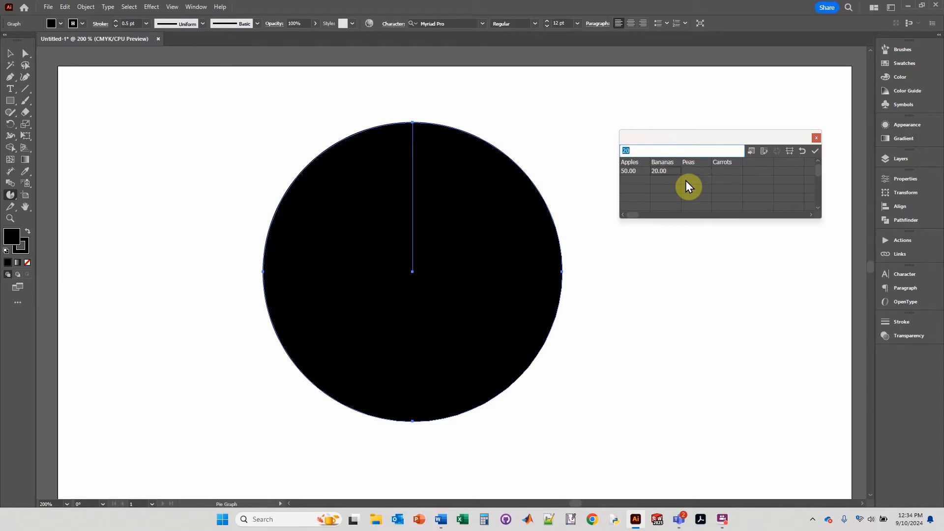
{"action": "left_click", "coordinate": [662, 170]}
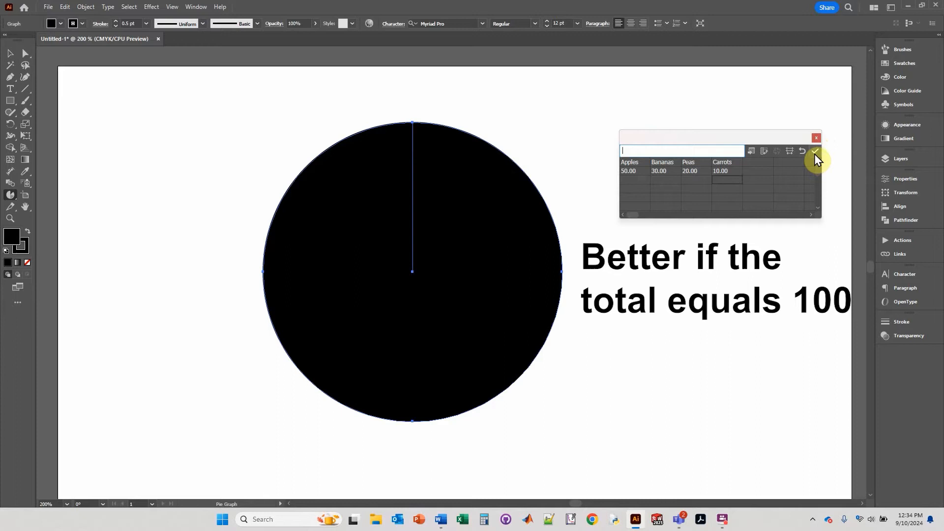
Step: Apply the data to show four wedges with a legend, then revert a trial Pears 5 entry
{"action": "left_click", "coordinate": [813, 151]}
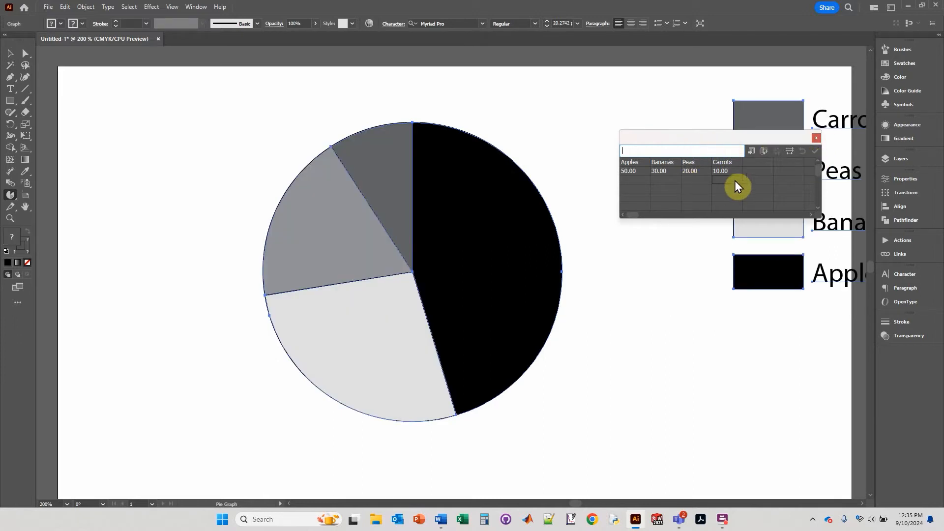
{"action": "mouse_move", "coordinate": [730, 200]}
{"action": "type", "text": "Pears"}
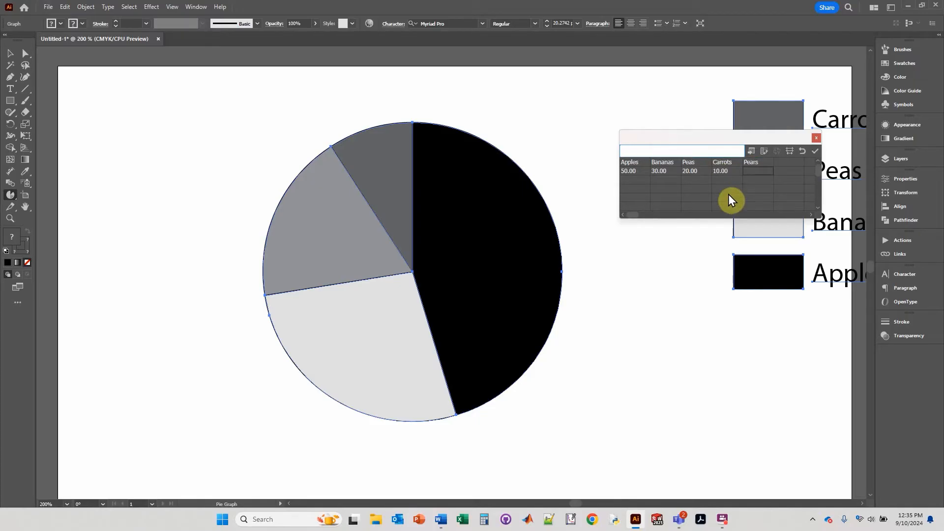
{"action": "type", "text": "5.00"}
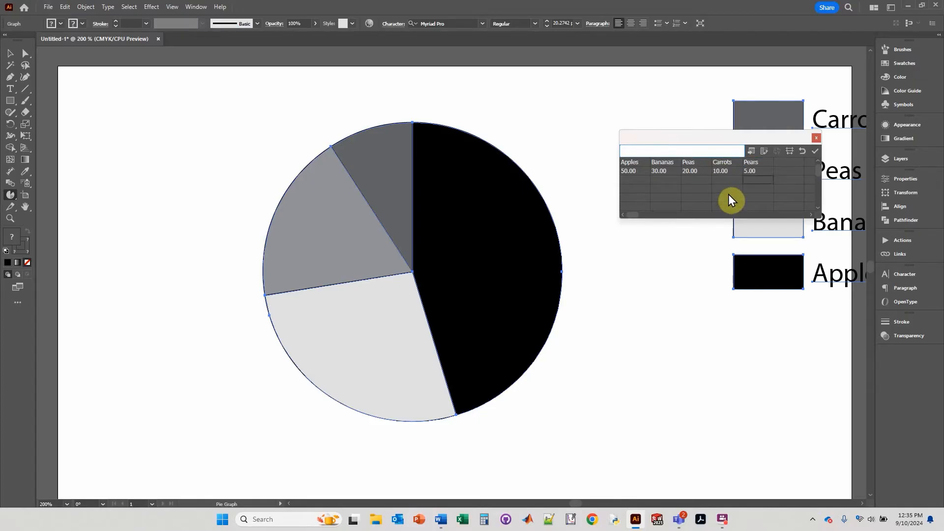
{"action": "mouse_move", "coordinate": [766, 179]}
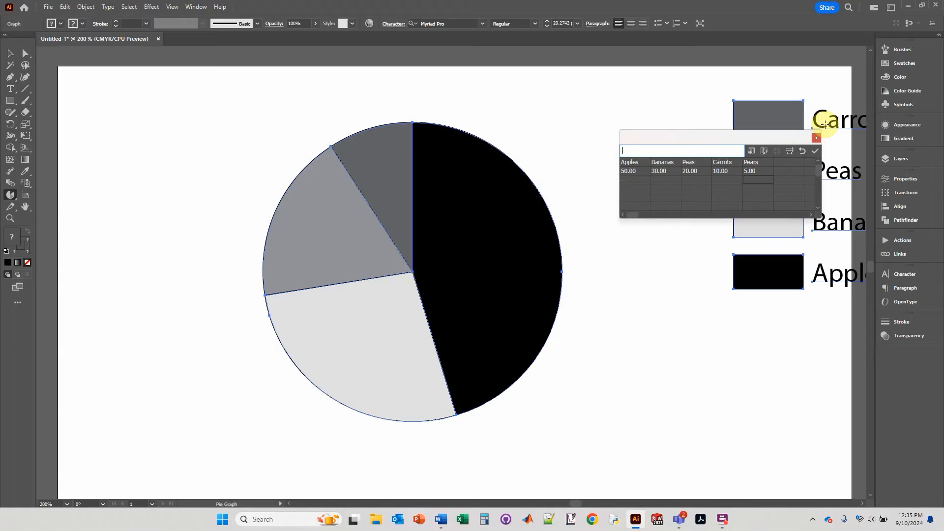
{"action": "left_click", "coordinate": [815, 151]}
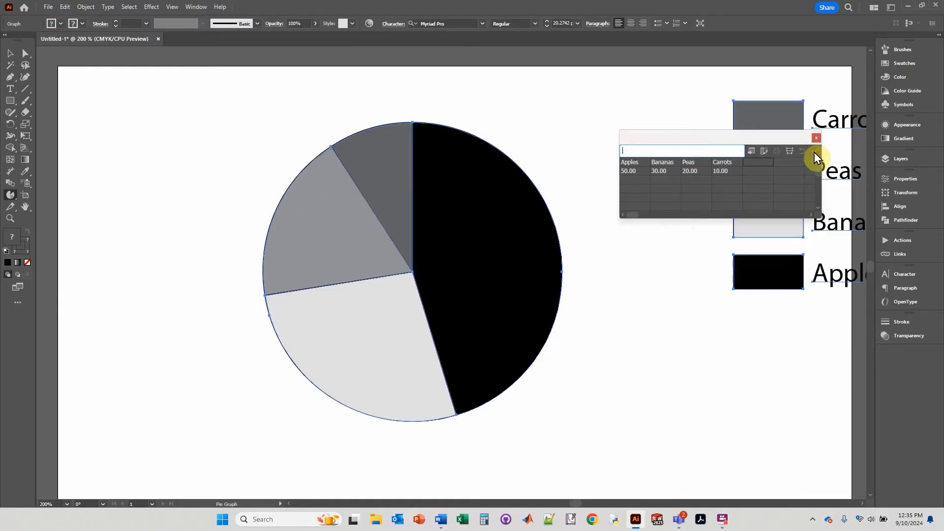
{"action": "mouse_move", "coordinate": [697, 202]}
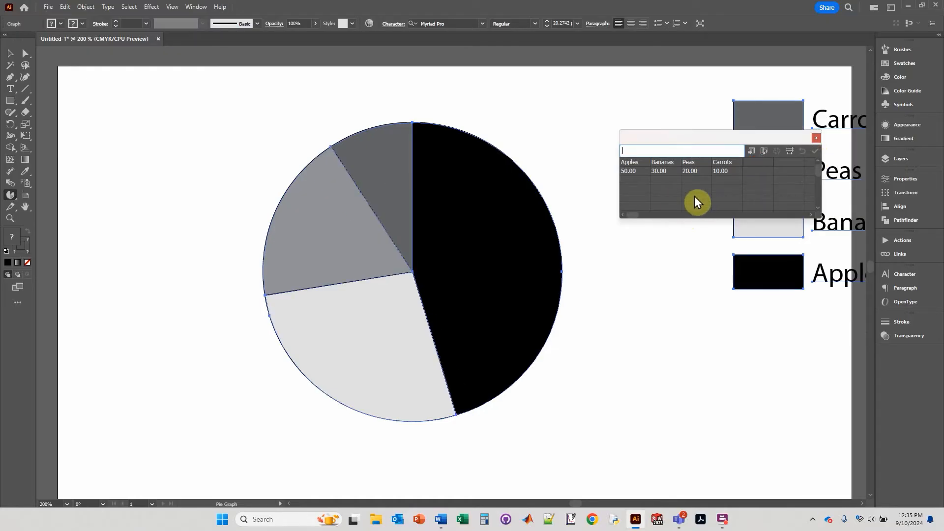
Step: Close the graph data window, leaving the four-slice pie and its legend
{"action": "left_click", "coordinate": [816, 138]}
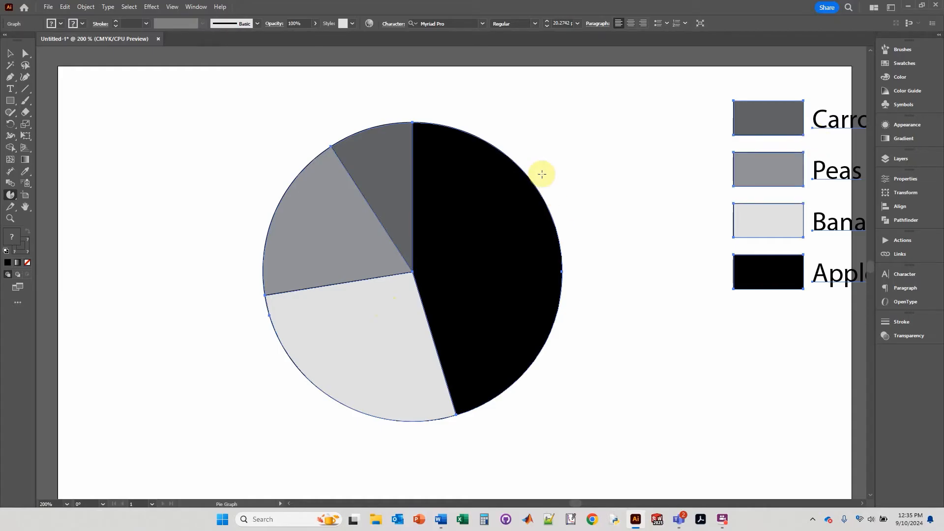
{"action": "mouse_move", "coordinate": [421, 296]}
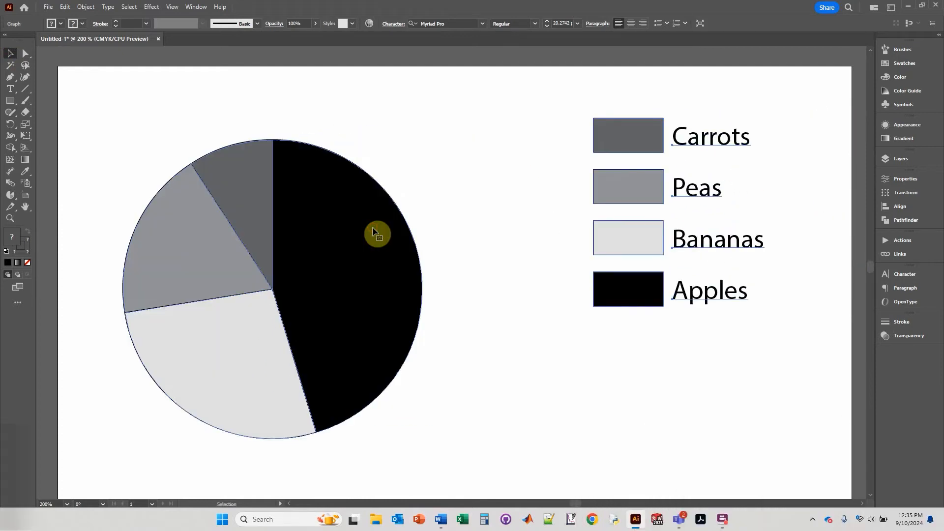
{"action": "mouse_move", "coordinate": [693, 279]}
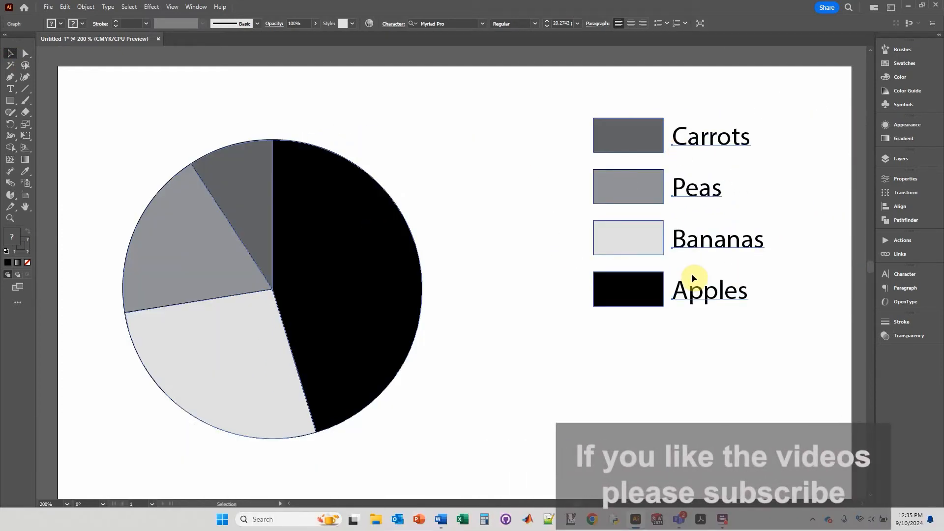
{"action": "mouse_move", "coordinate": [611, 215]}
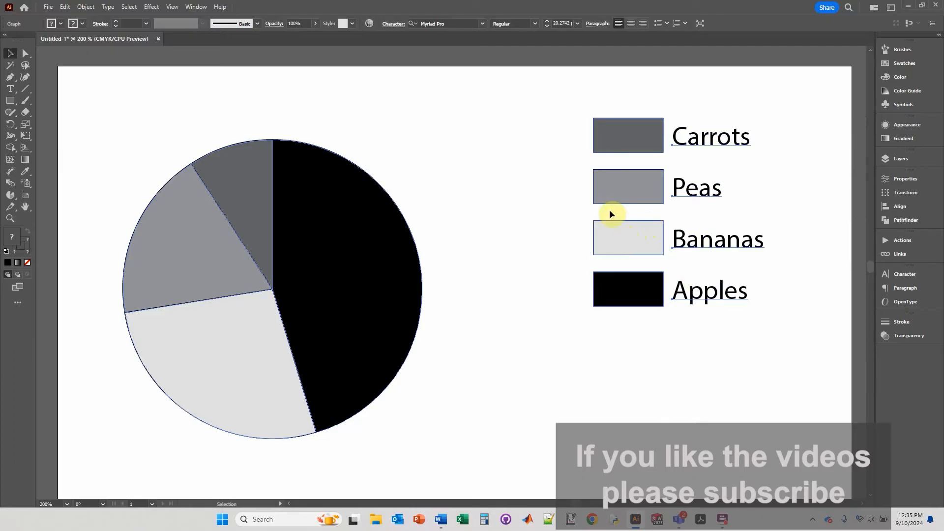
{"action": "mouse_move", "coordinate": [641, 229]}
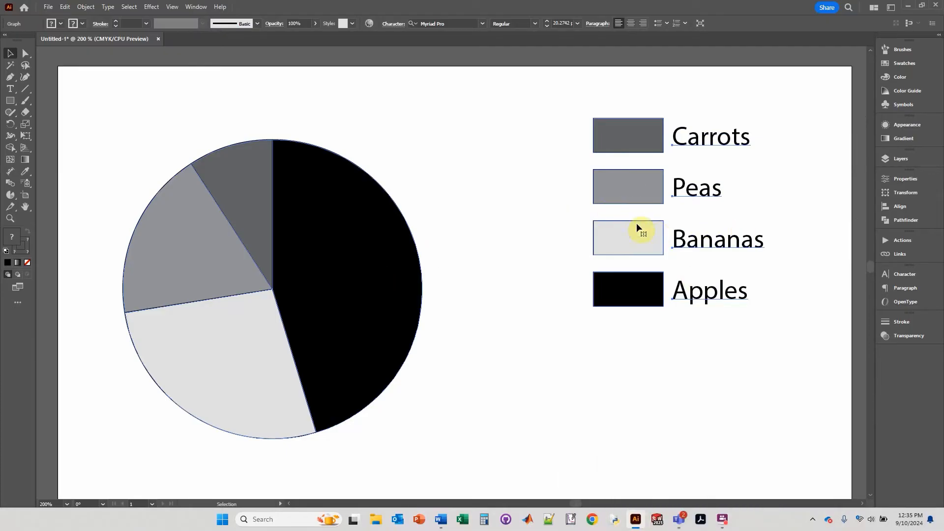
Step: Change the graph type options so legend labels appear inside the wedges
{"action": "right_click", "coordinate": [325, 226]}
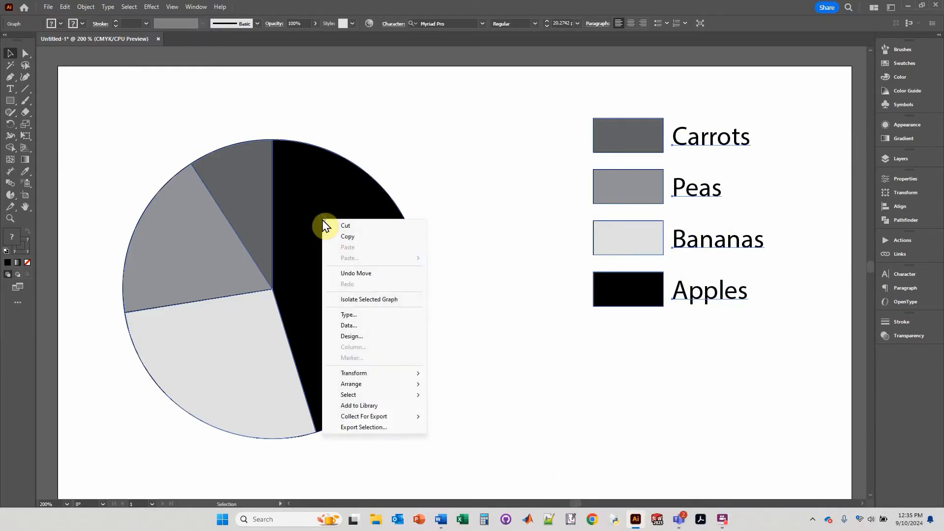
{"action": "left_click", "coordinate": [348, 315]}
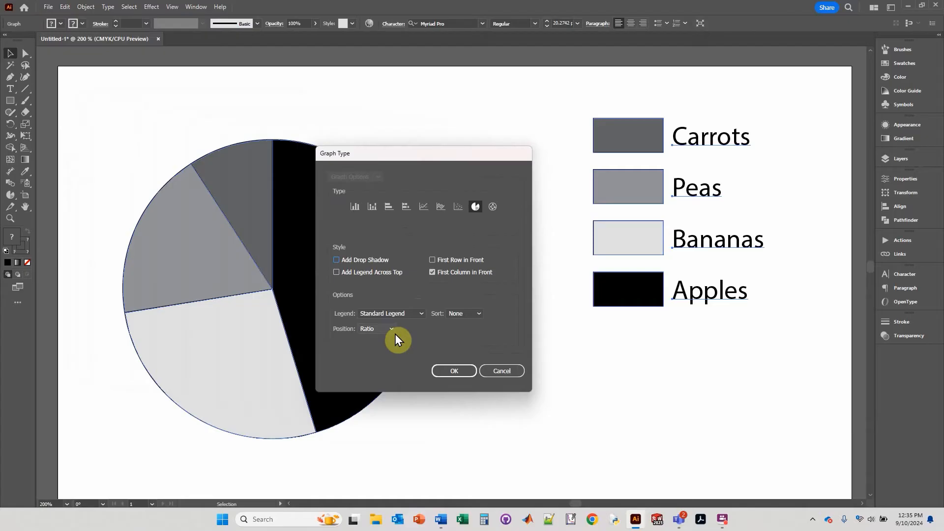
{"action": "mouse_move", "coordinate": [335, 296]}
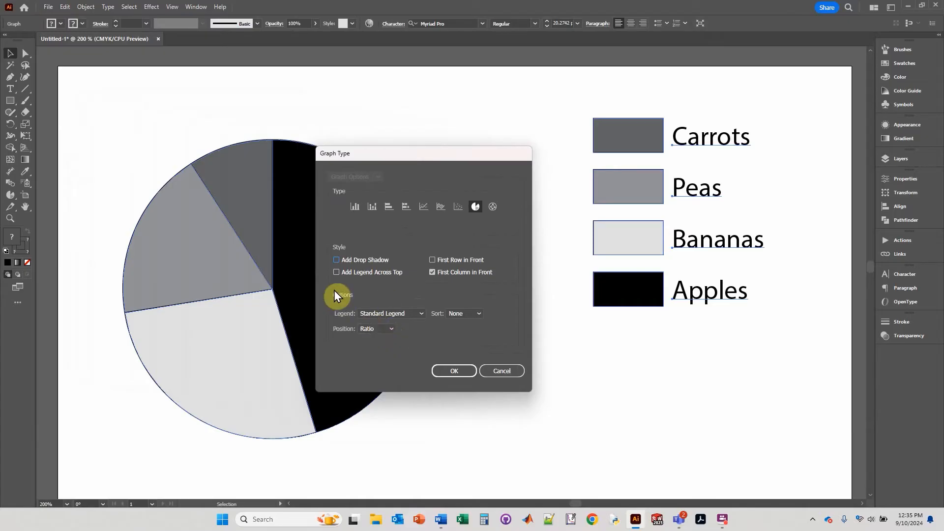
{"action": "mouse_move", "coordinate": [338, 307]}
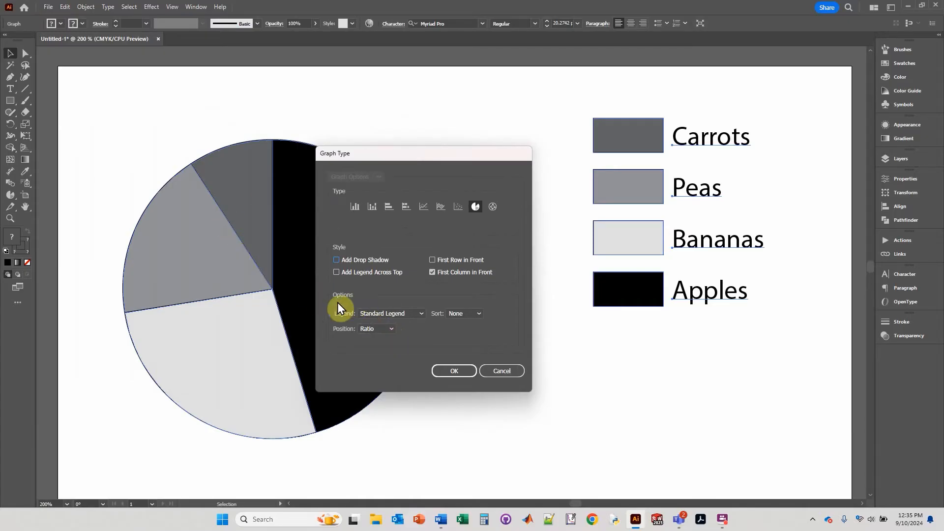
{"action": "mouse_move", "coordinate": [384, 287]}
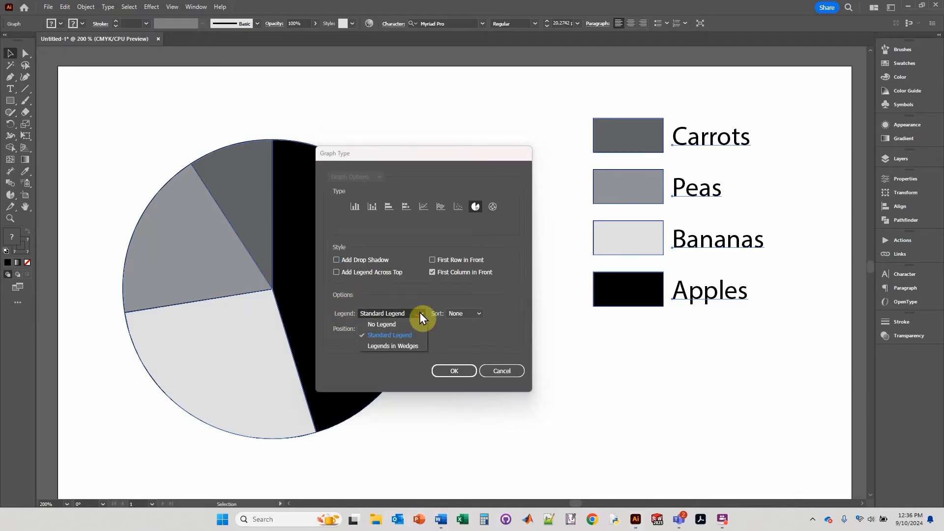
{"action": "left_click", "coordinate": [392, 345]}
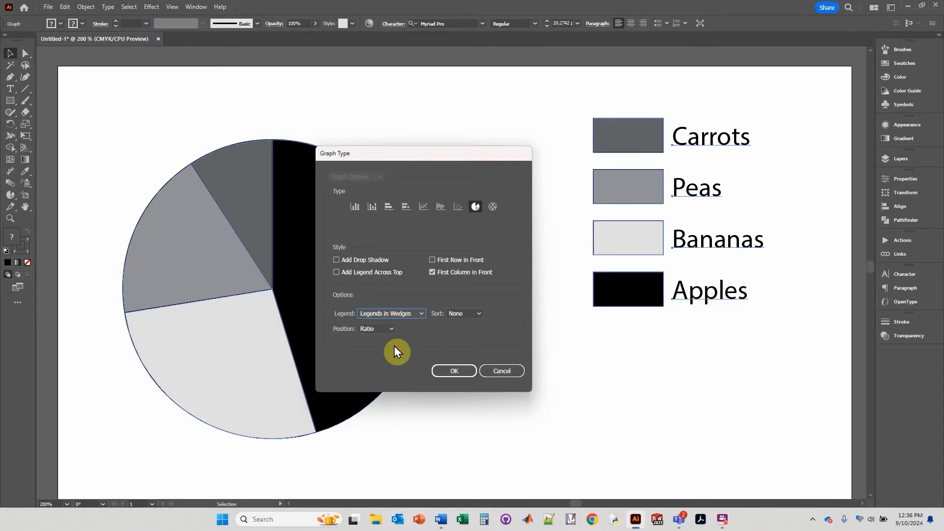
{"action": "left_click", "coordinate": [454, 370]}
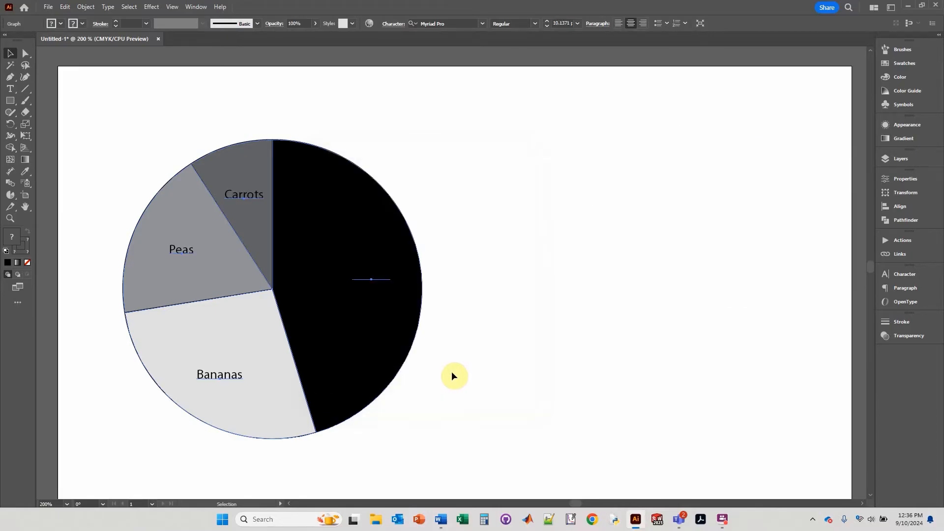
{"action": "mouse_move", "coordinate": [235, 400]}
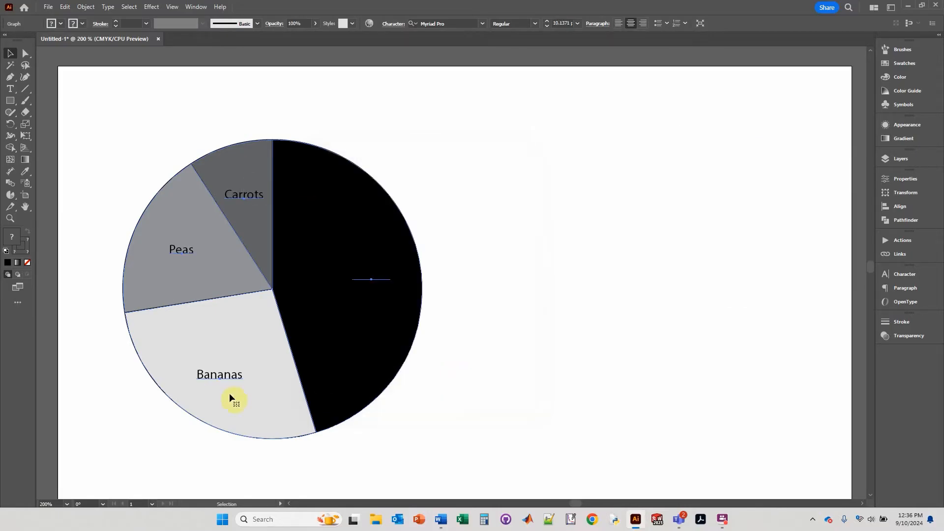
{"action": "mouse_move", "coordinate": [352, 307]}
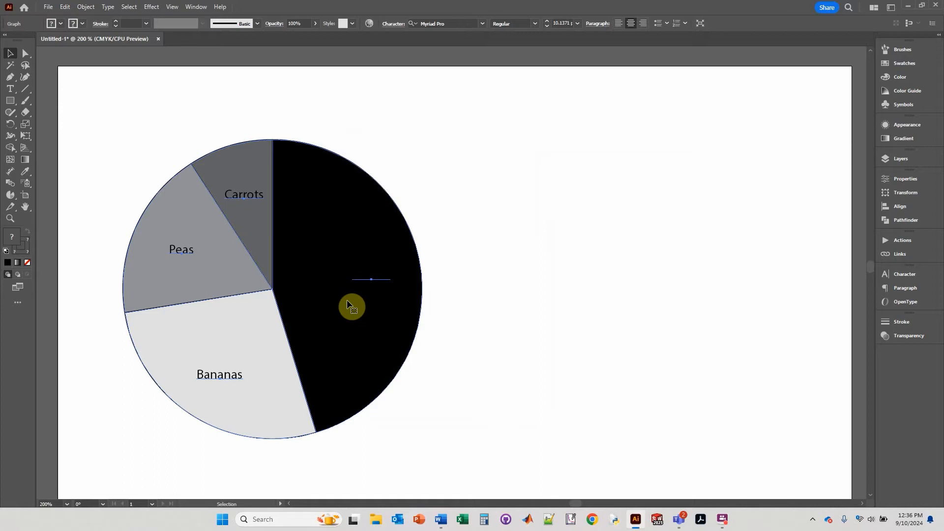
{"action": "mouse_move", "coordinate": [375, 289]}
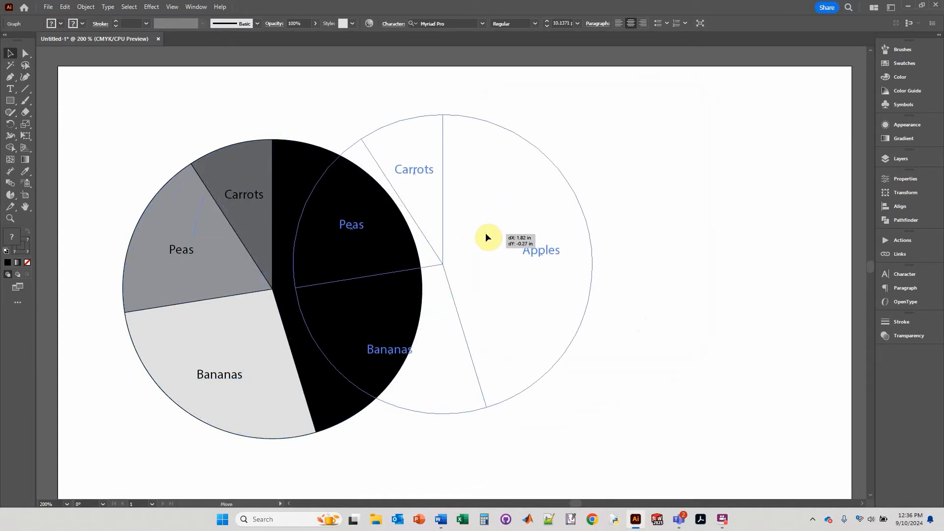
{"action": "right_click", "coordinate": [488, 238]}
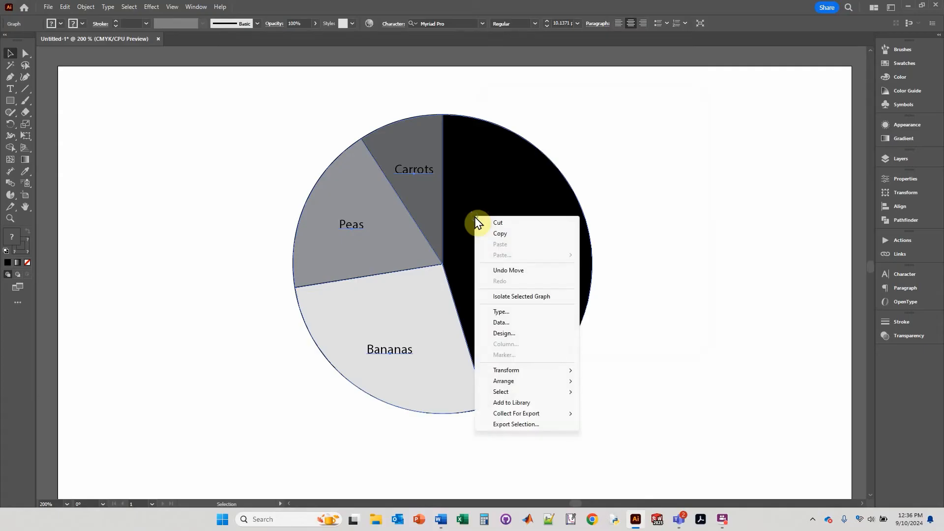
{"action": "left_click", "coordinate": [501, 322]}
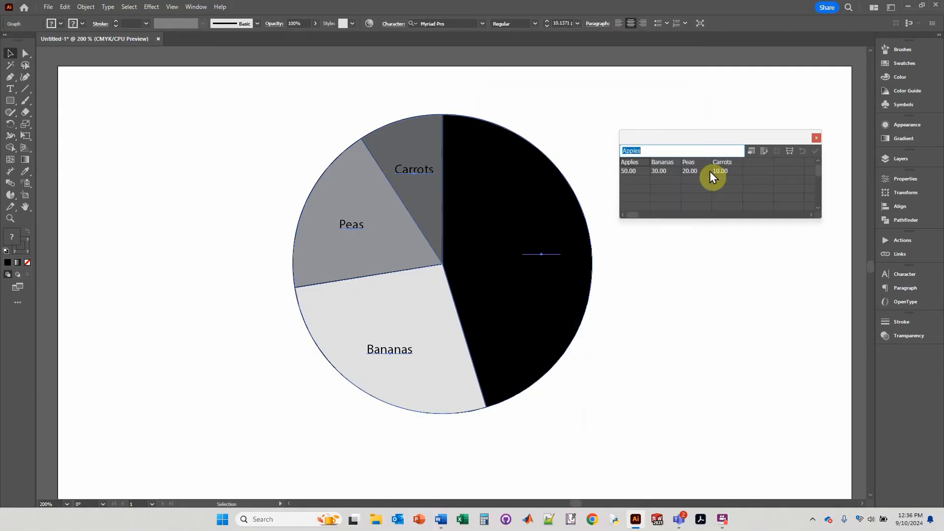
{"action": "mouse_move", "coordinate": [658, 202]}
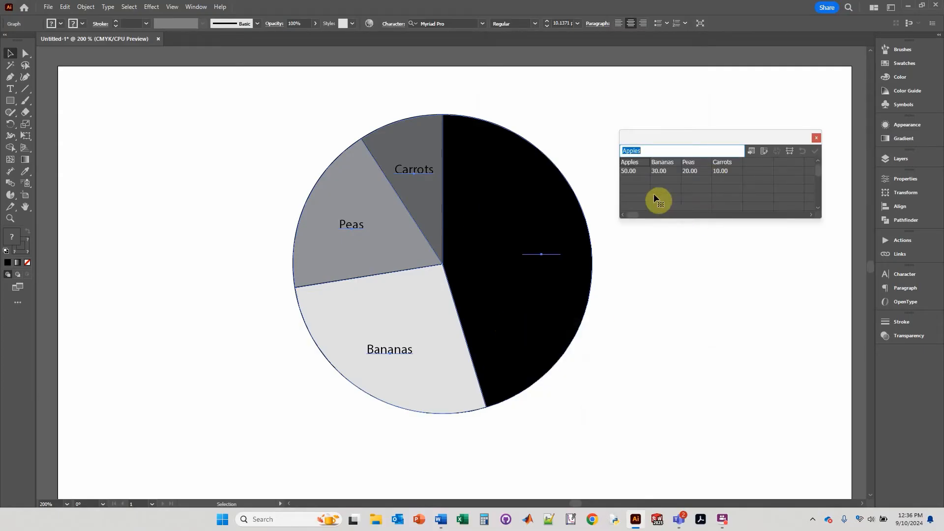
{"action": "mouse_move", "coordinate": [624, 255]}
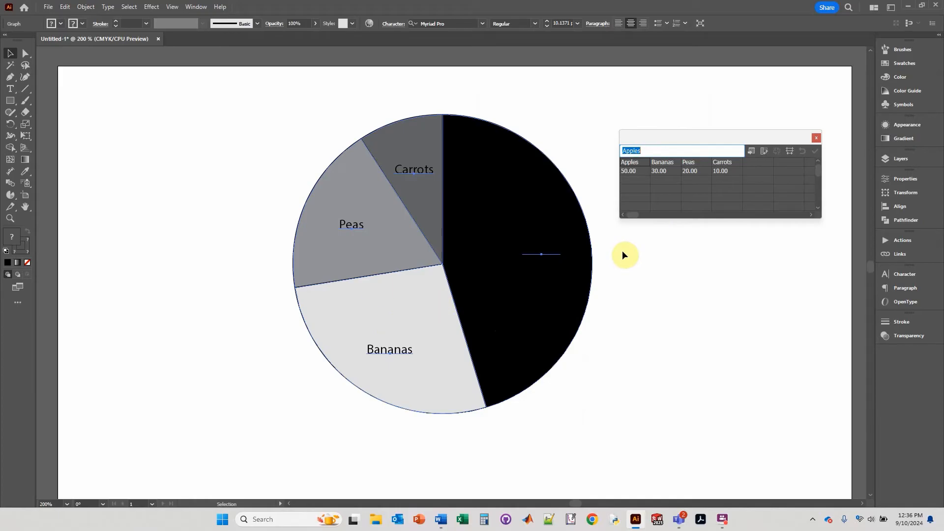
{"action": "left_click", "coordinate": [816, 137]}
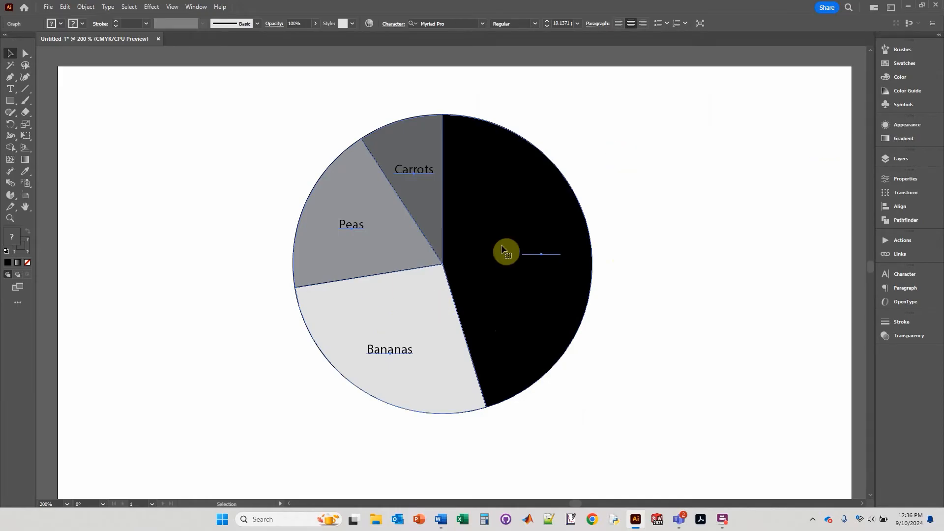
{"action": "mouse_move", "coordinate": [413, 295]}
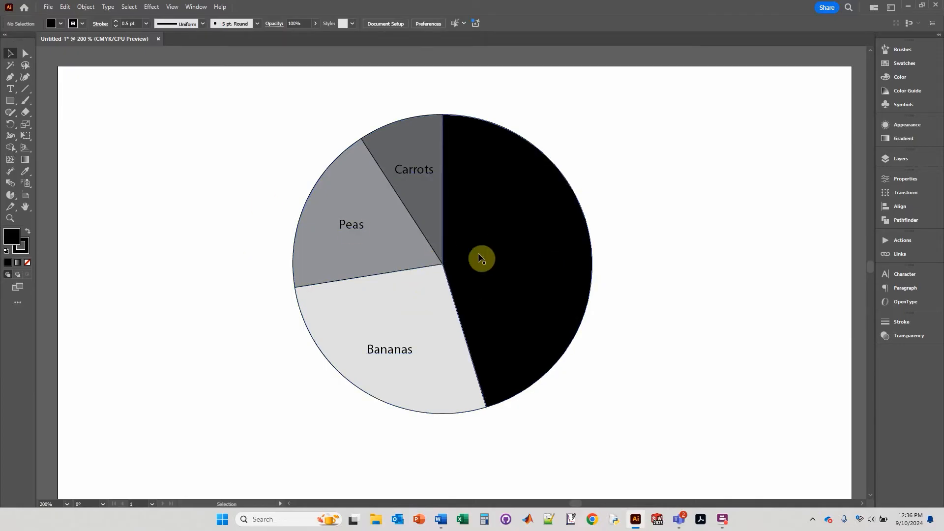
Step: Select the black Apples wedge alone with Direct Selection and fill it green
{"action": "left_click", "coordinate": [25, 54]}
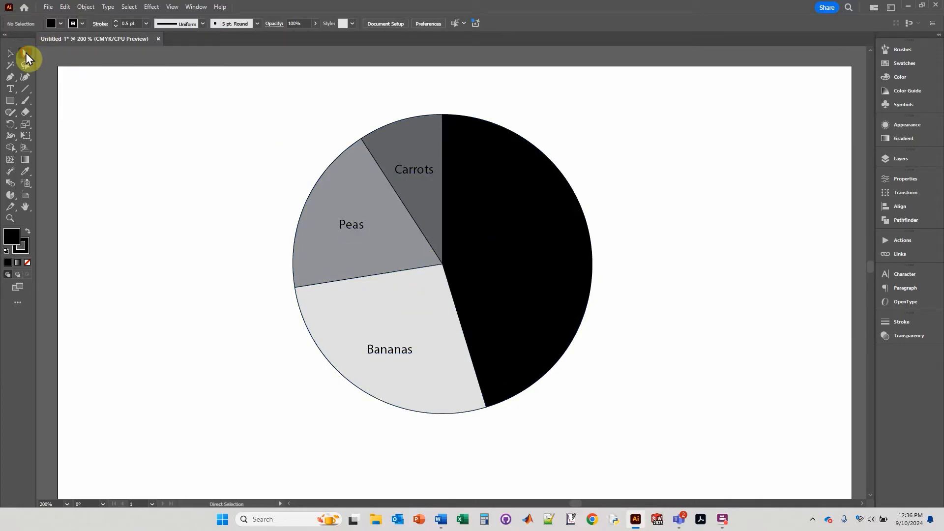
{"action": "left_click", "coordinate": [480, 269]}
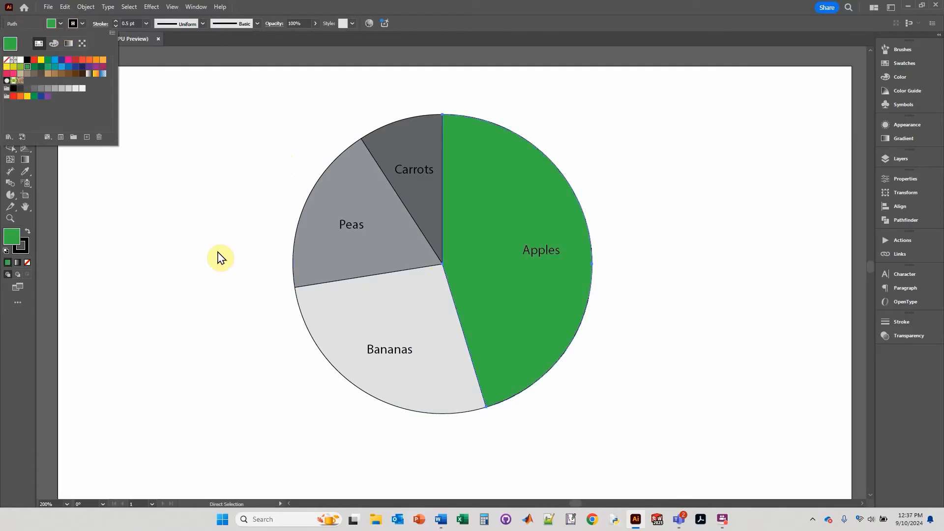
{"action": "mouse_move", "coordinate": [222, 218]}
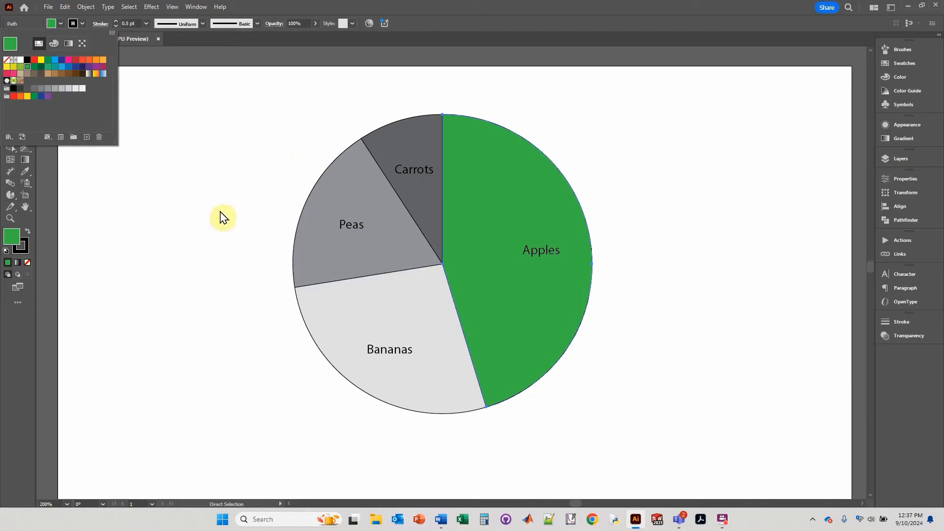
{"action": "mouse_move", "coordinate": [357, 310]}
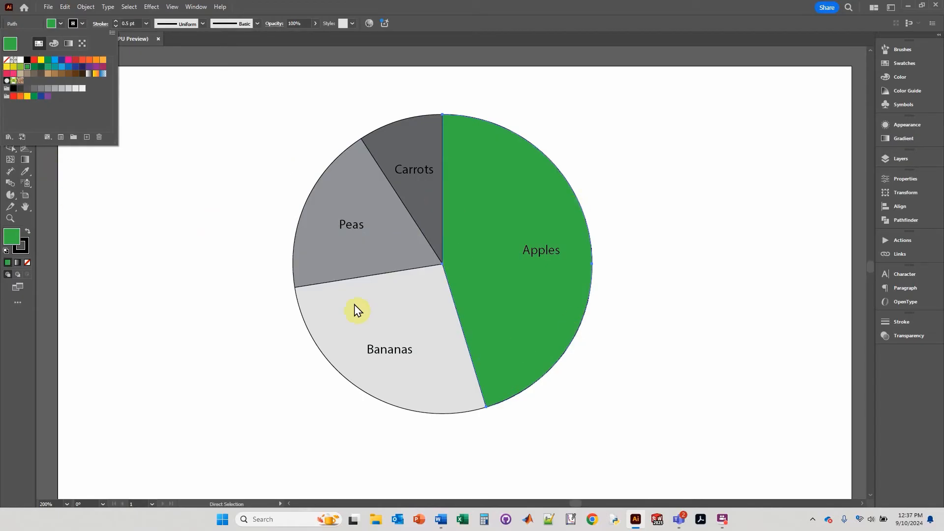
{"action": "mouse_move", "coordinate": [493, 265]}
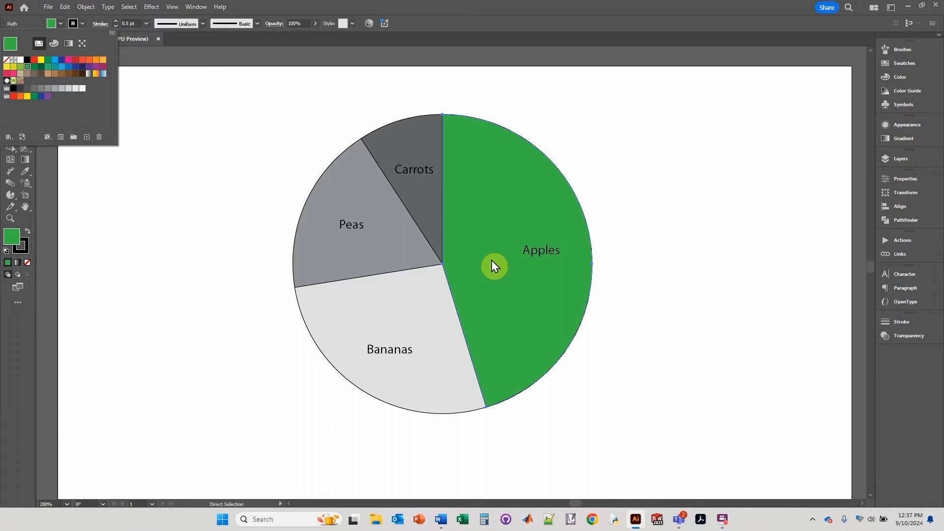
{"action": "mouse_move", "coordinate": [449, 286]}
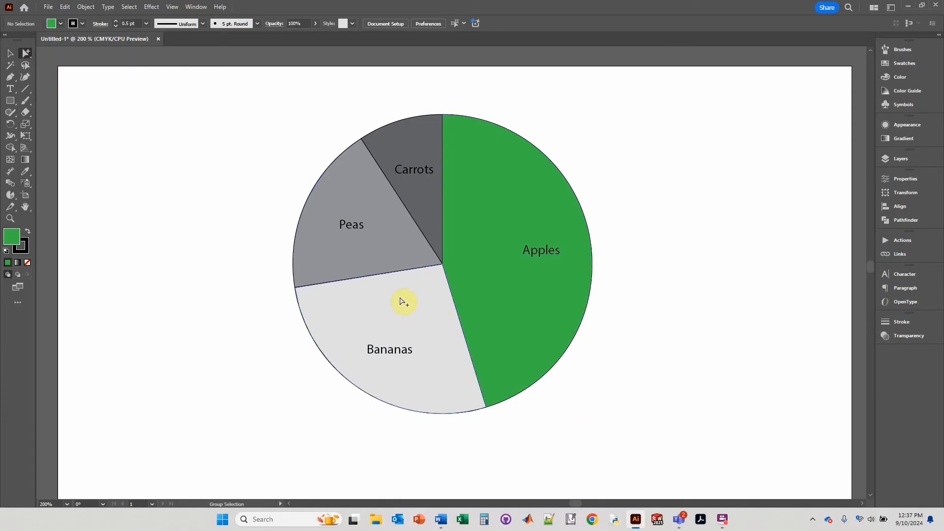
Step: Give the grey wedges a white 1 pt outline
{"action": "left_click", "coordinate": [394, 241]}
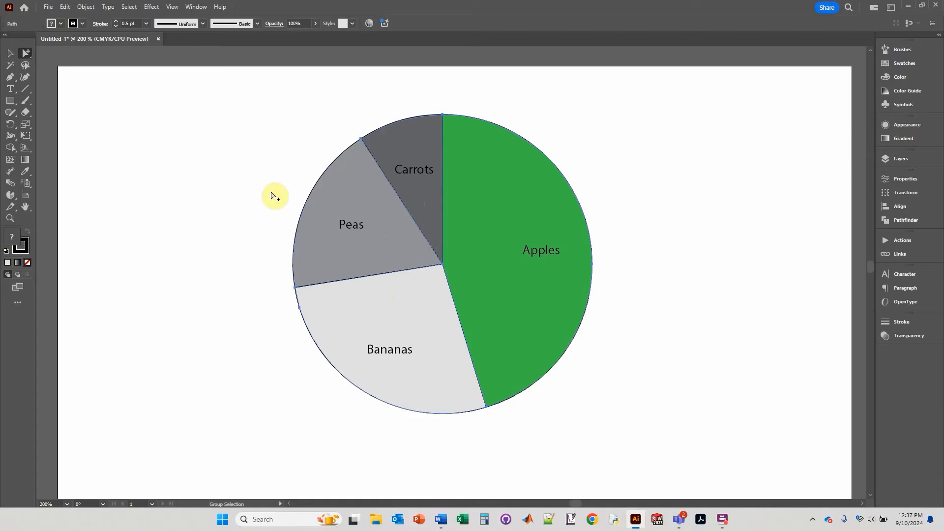
{"action": "mouse_move", "coordinate": [318, 391]}
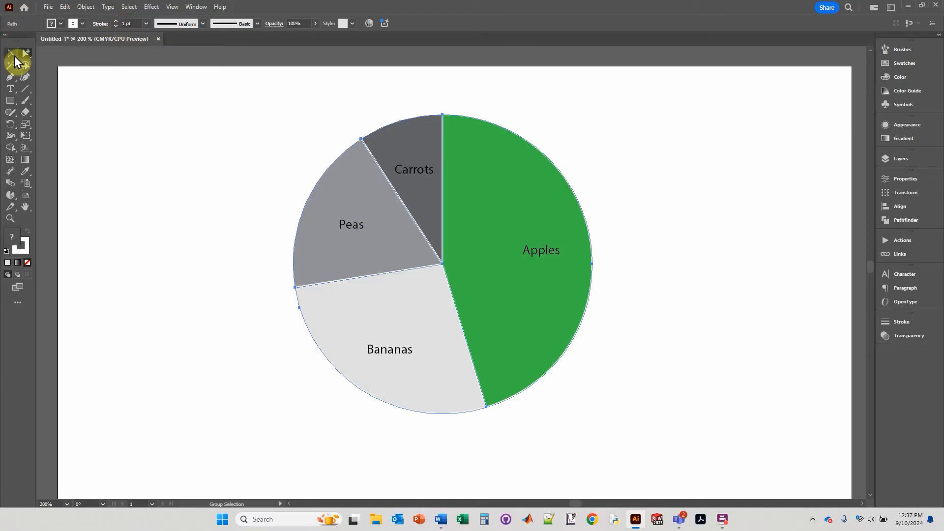
{"action": "left_click", "coordinate": [196, 179]}
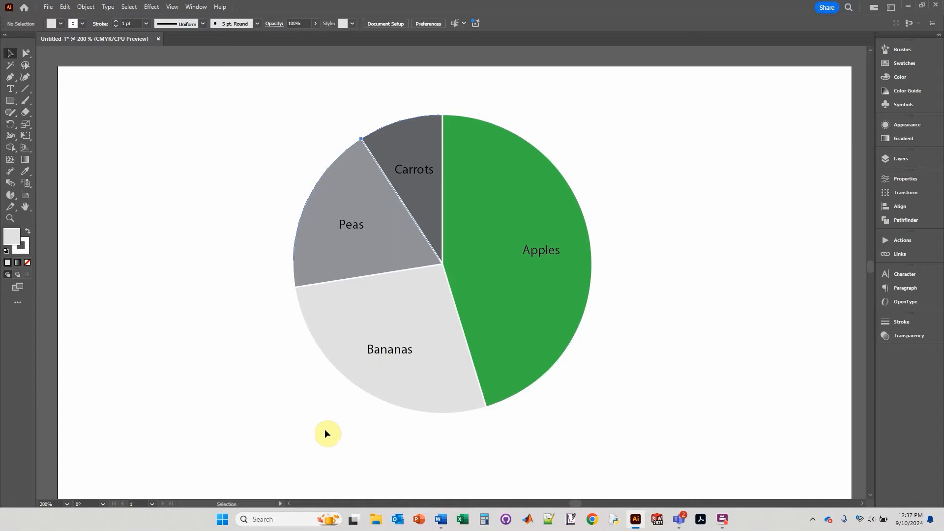
{"action": "right_click", "coordinate": [413, 266]}
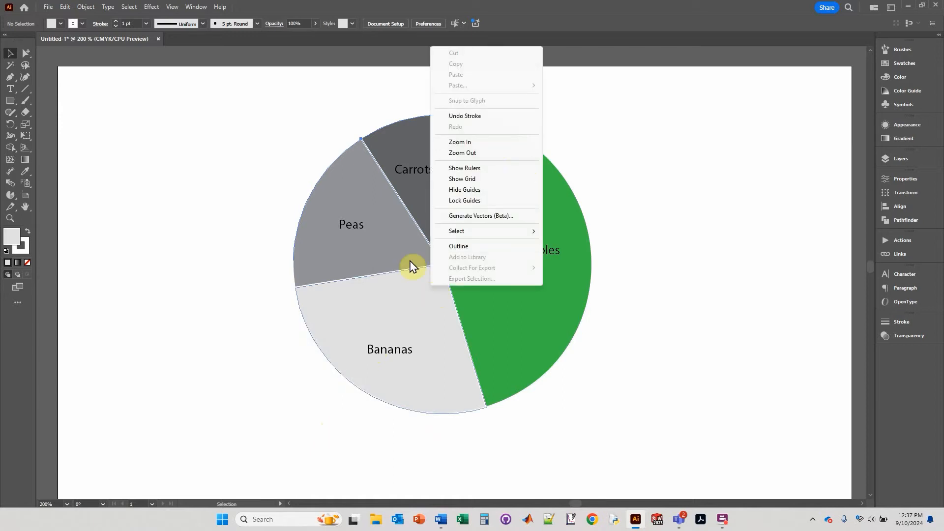
{"action": "right_click", "coordinate": [438, 284]}
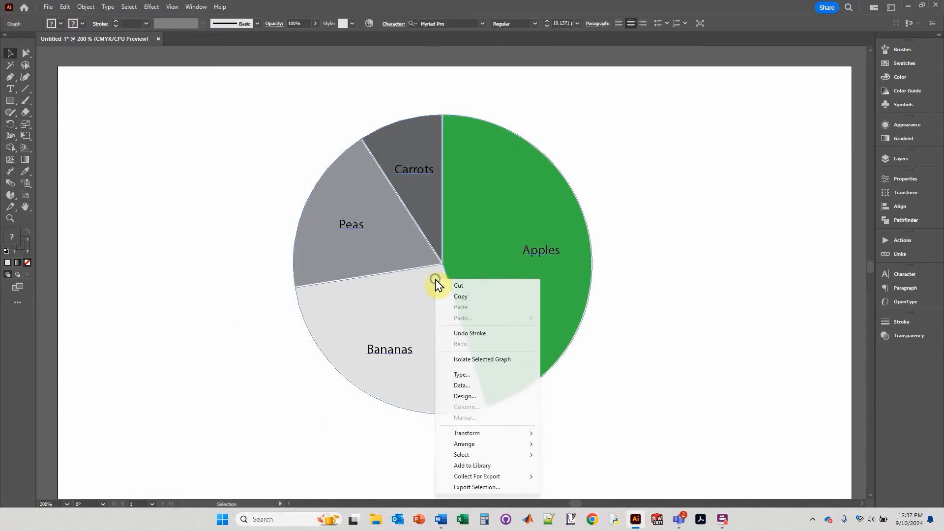
{"action": "left_click", "coordinate": [461, 385]}
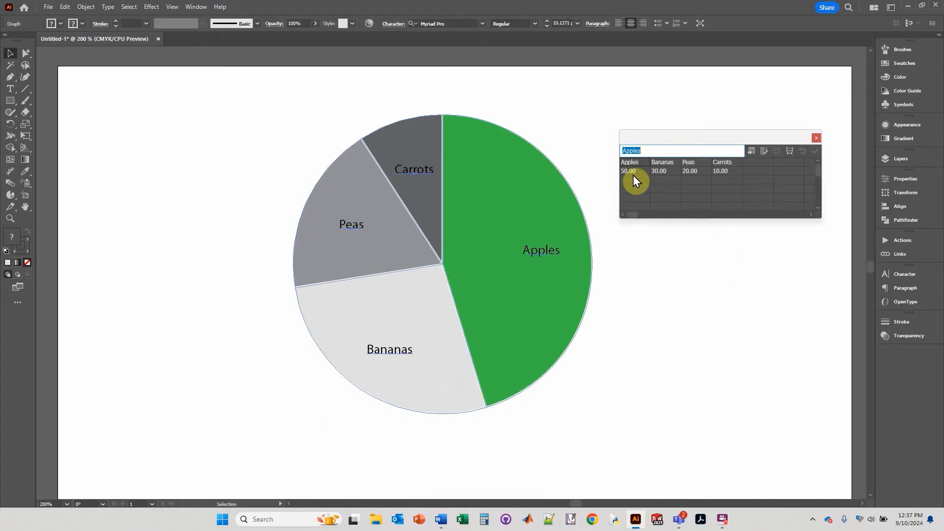
{"action": "type", "text": "55"}
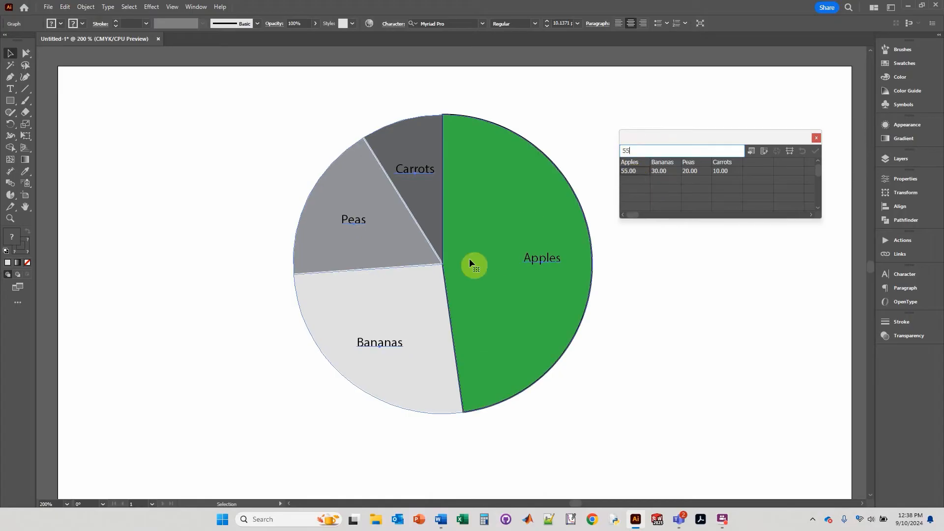
{"action": "mouse_move", "coordinate": [474, 414]}
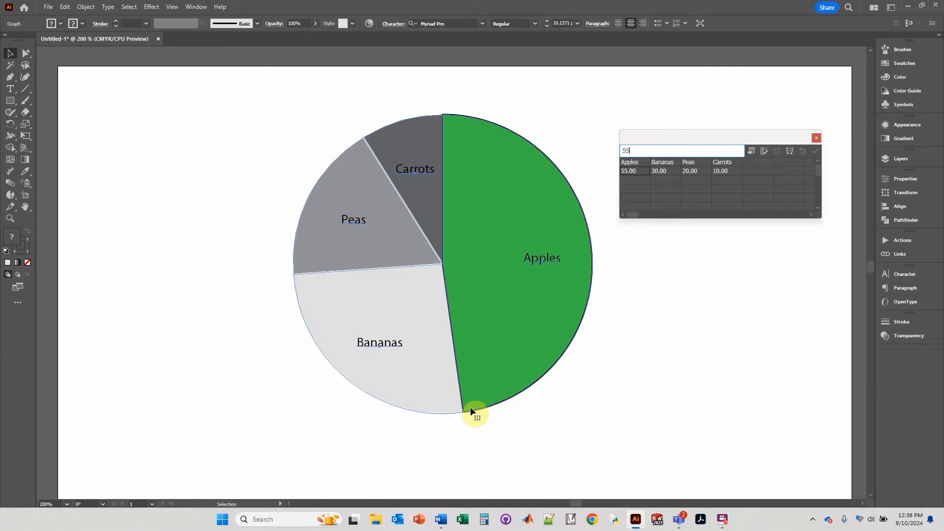
{"action": "mouse_move", "coordinate": [550, 313]}
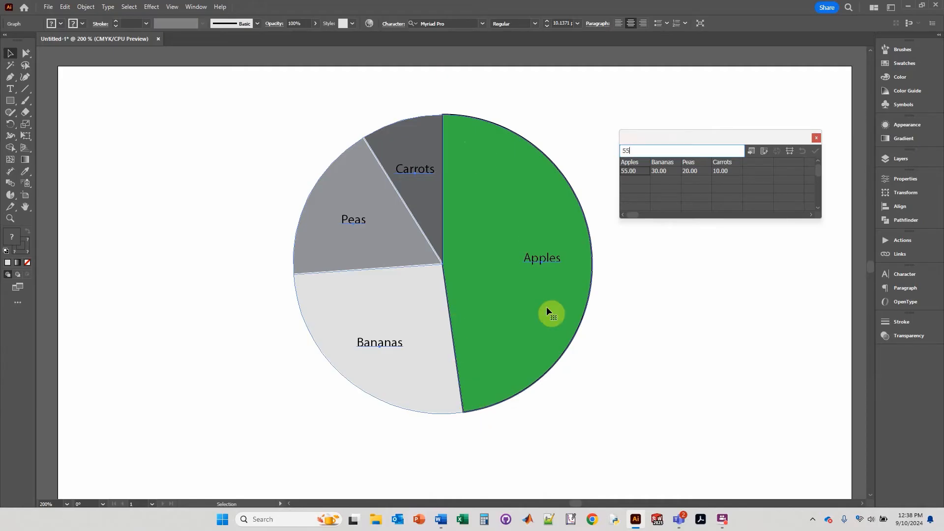
{"action": "mouse_move", "coordinate": [418, 322]}
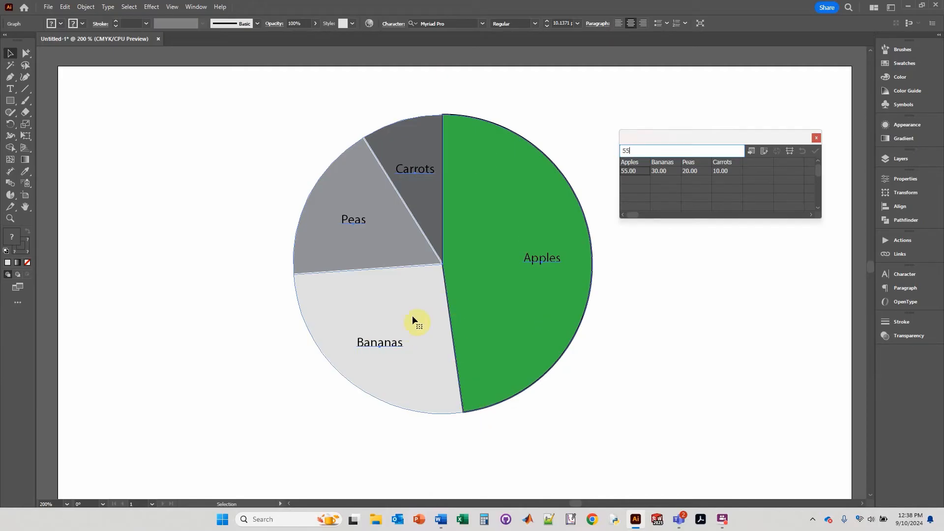
{"action": "mouse_move", "coordinate": [630, 180]}
{"action": "type", "text": "50"}
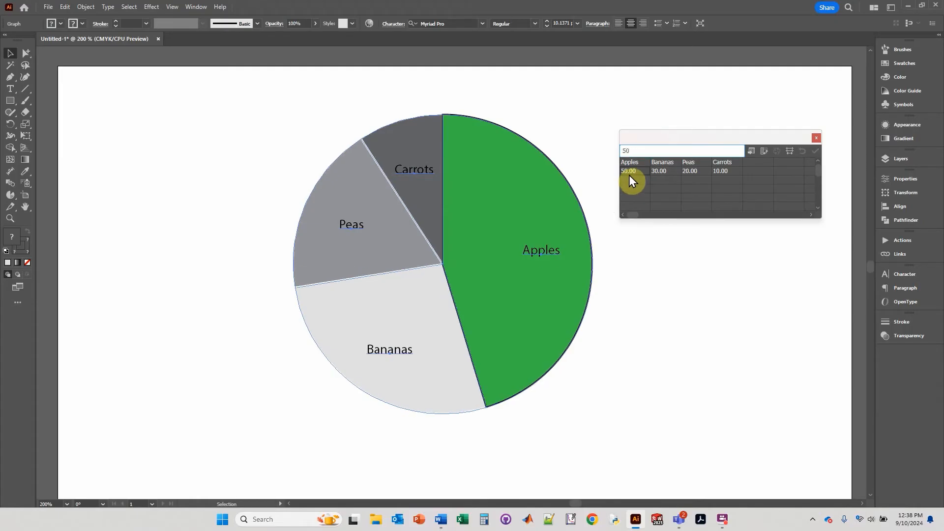
{"action": "left_click", "coordinate": [816, 137]}
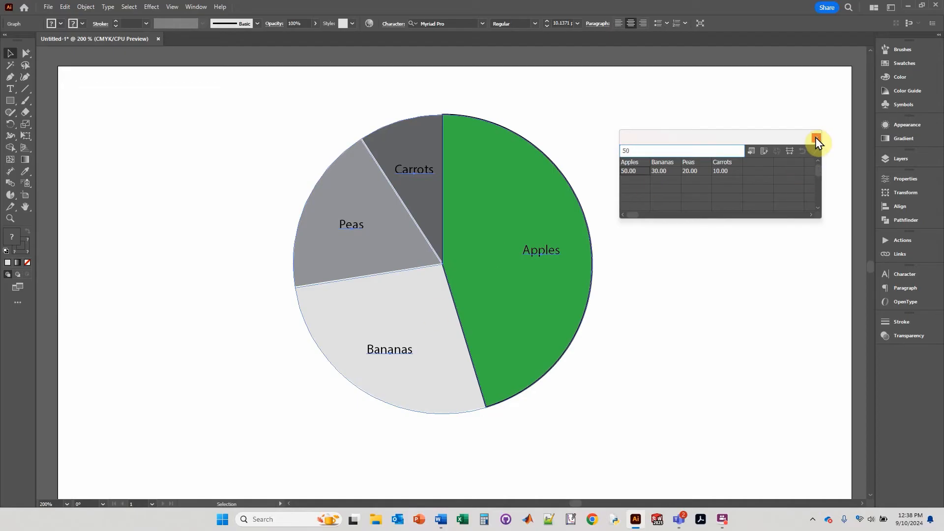
{"action": "left_click", "coordinate": [816, 136]}
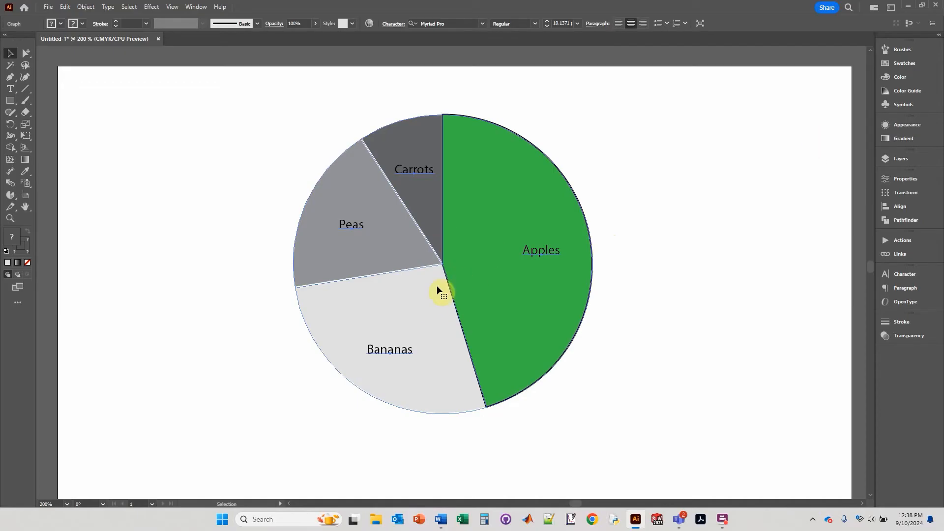
{"action": "mouse_move", "coordinate": [448, 282]}
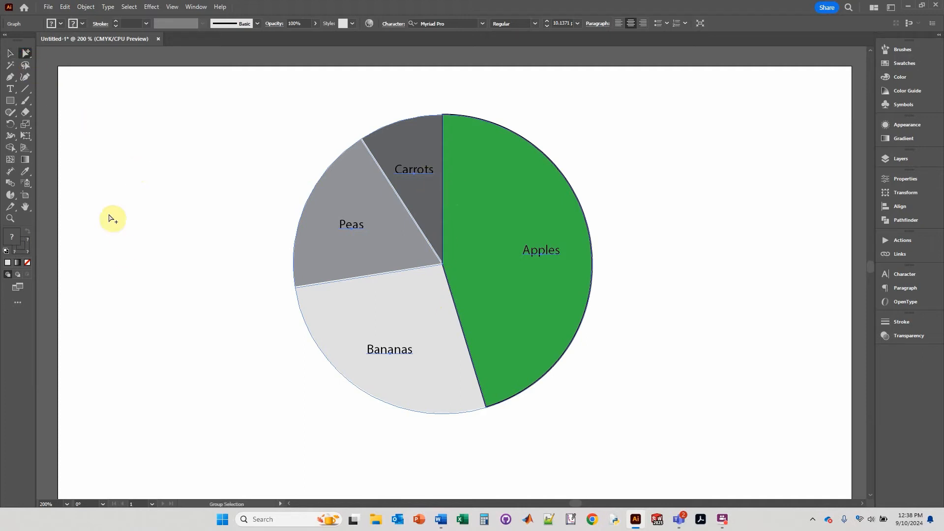
{"action": "mouse_move", "coordinate": [445, 308]}
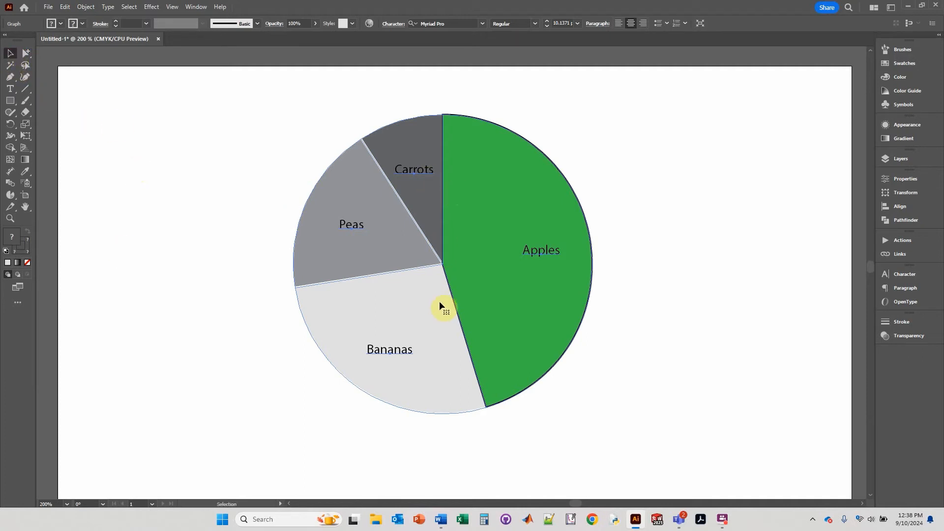
{"action": "mouse_move", "coordinate": [472, 322]}
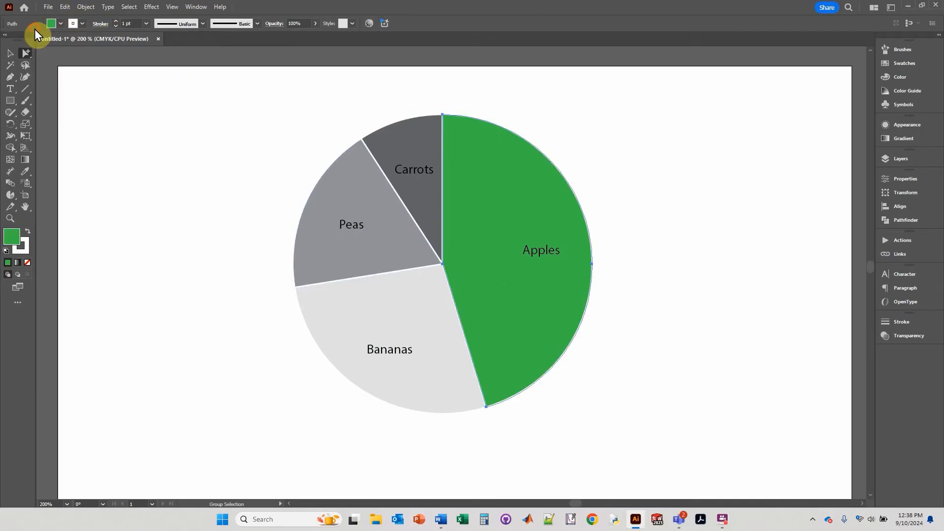
Step: Set the green Apples wedge's stroke to white 1 pt
{"action": "left_click", "coordinate": [182, 142]}
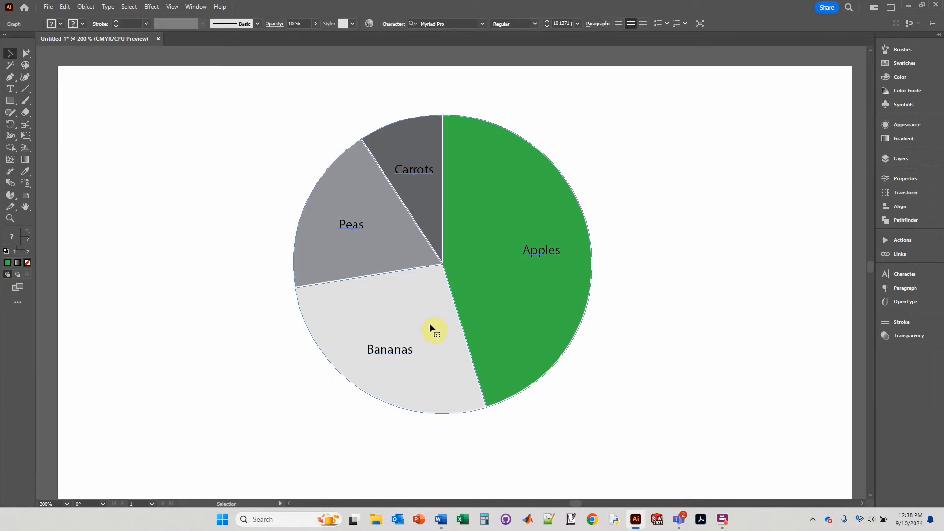
{"action": "mouse_move", "coordinate": [914, 91]}
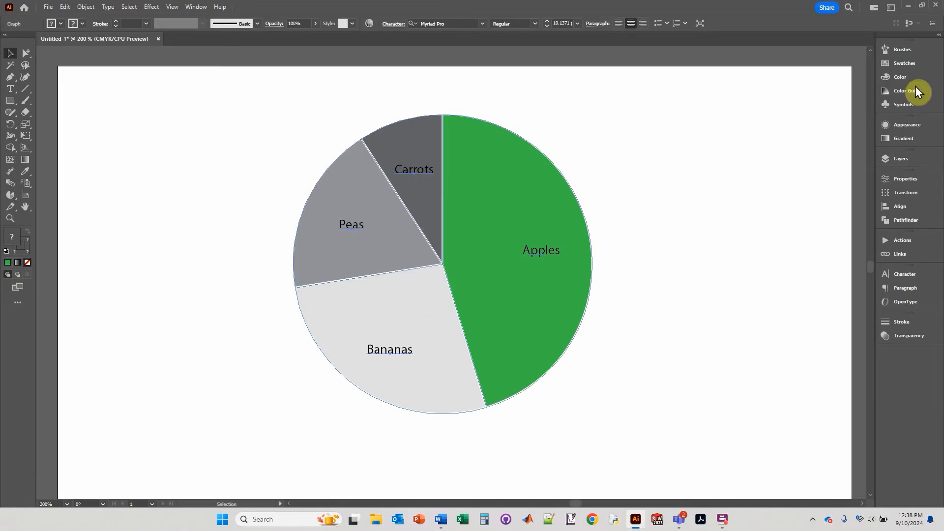
{"action": "left_click", "coordinate": [905, 91]}
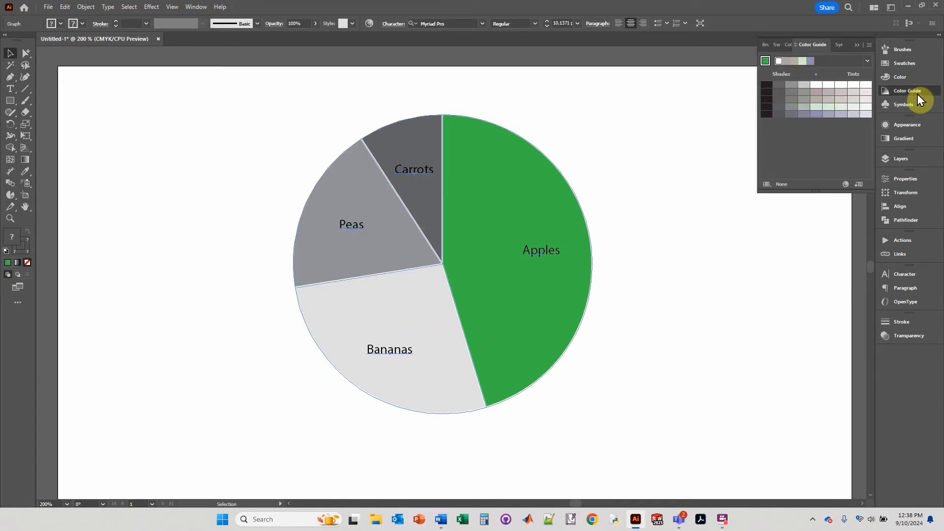
{"action": "mouse_move", "coordinate": [848, 186]}
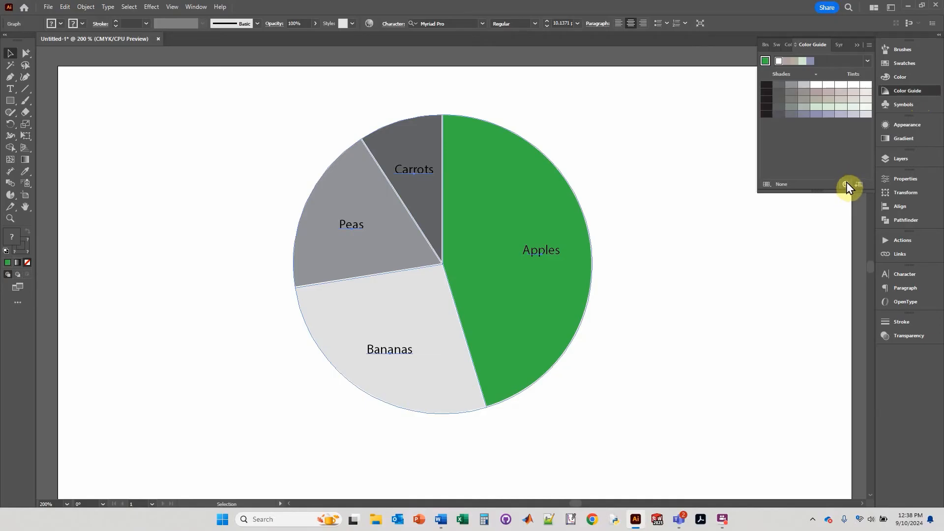
{"action": "mouse_move", "coordinate": [918, 96]}
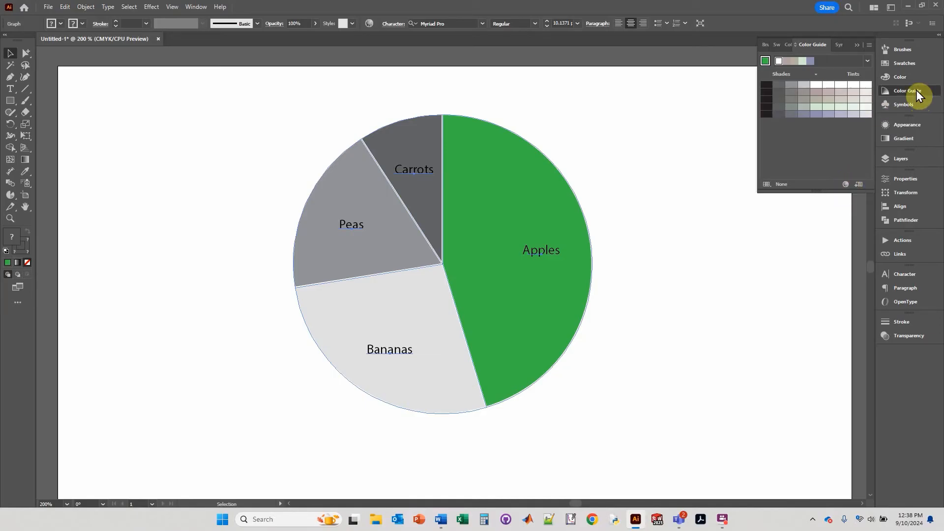
{"action": "left_click", "coordinate": [196, 7]}
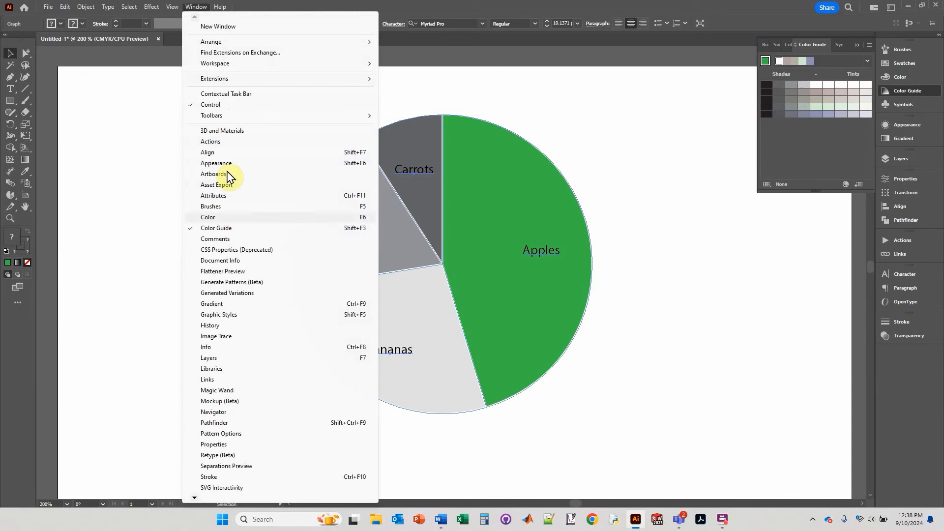
{"action": "mouse_move", "coordinate": [223, 231]}
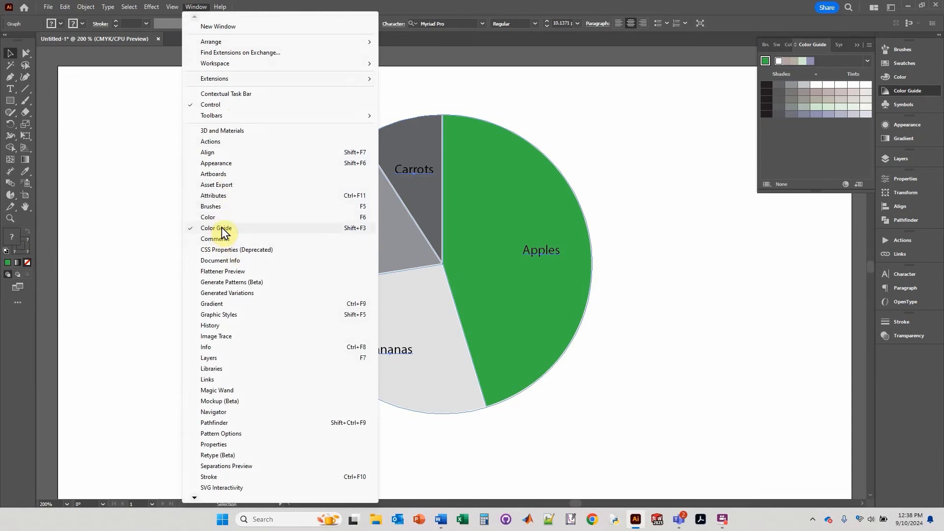
{"action": "mouse_move", "coordinate": [825, 172]}
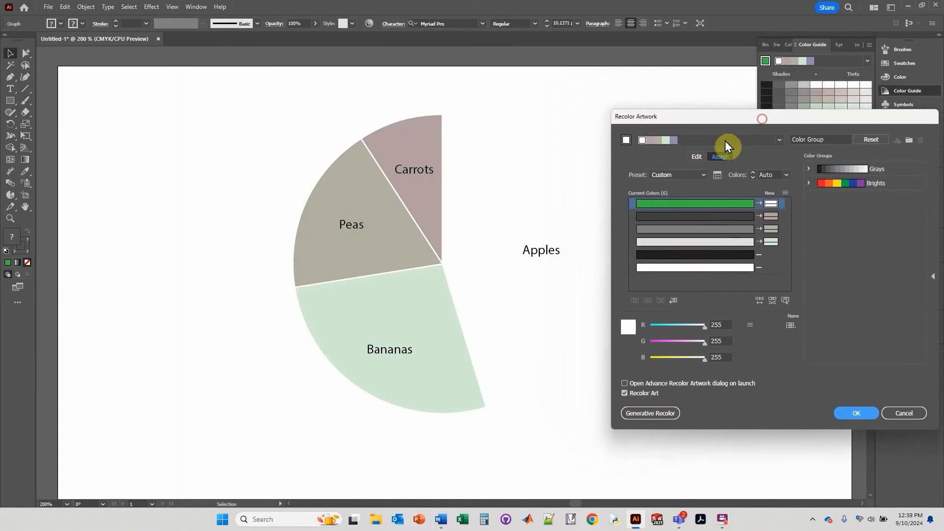
{"action": "mouse_move", "coordinate": [498, 125]}
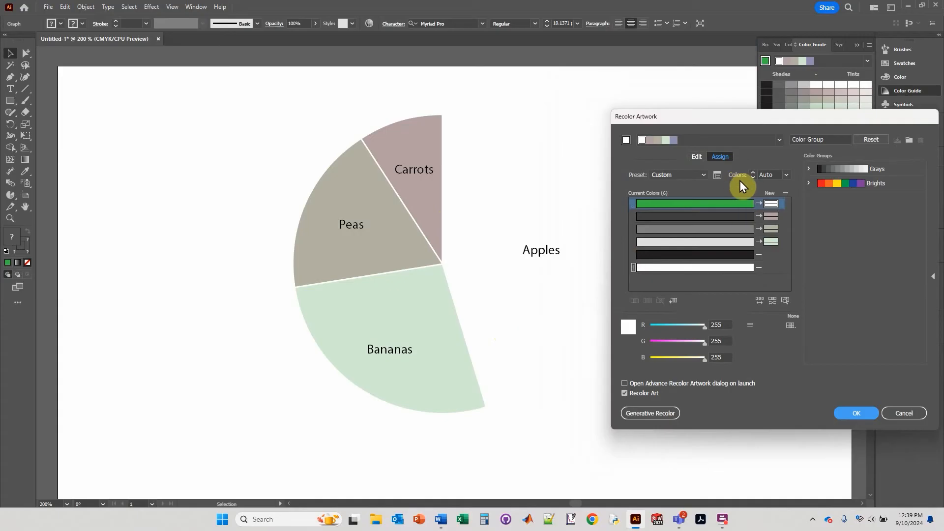
Step: Recolour the wedges to orange, purple, blue and olive green via Recolor Artwork, then deselect
{"action": "left_click", "coordinate": [696, 157]}
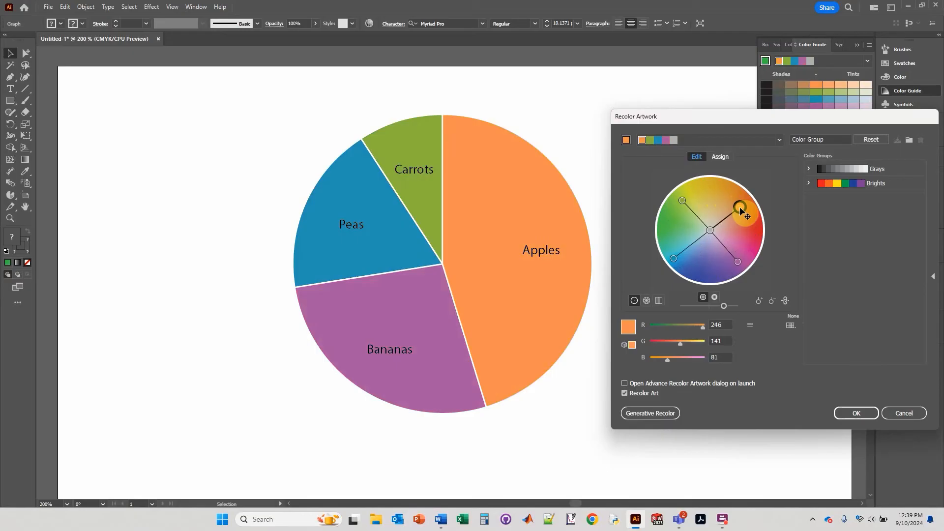
{"action": "mouse_move", "coordinate": [683, 368]}
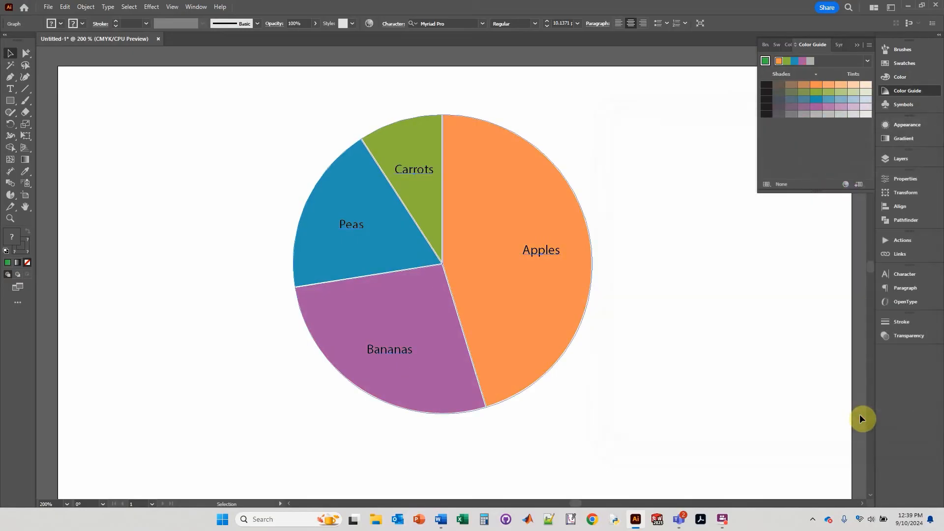
{"action": "left_click", "coordinate": [335, 414]}
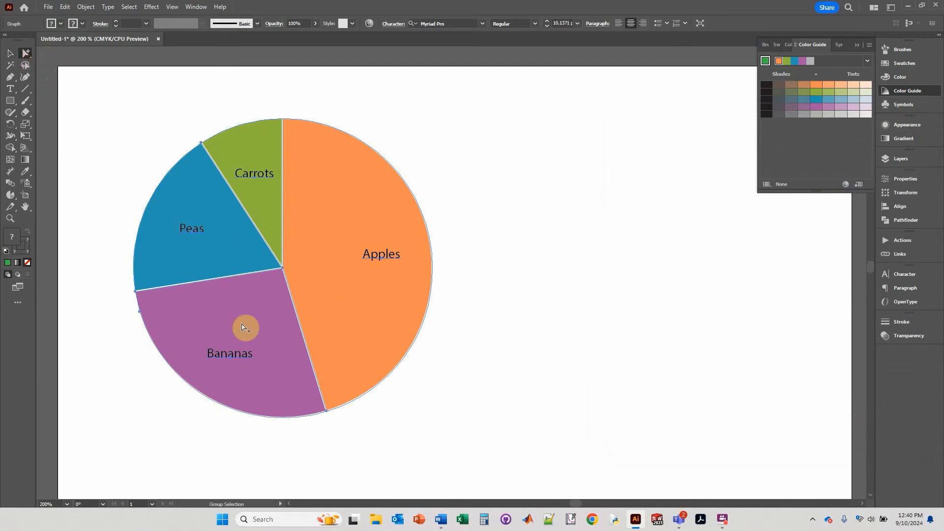
Step: Apply a dark stroke to the pie wedges instead of the white one
{"action": "left_click", "coordinate": [415, 397]}
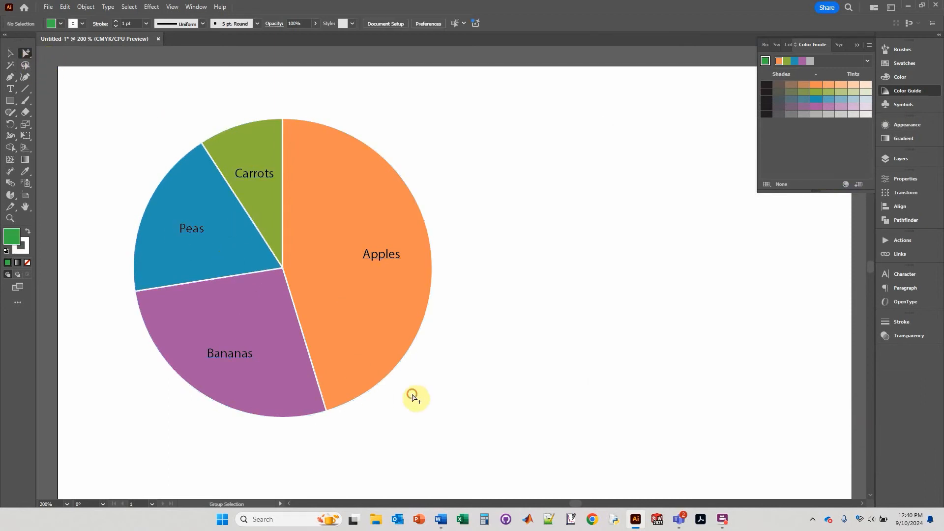
{"action": "left_click", "coordinate": [313, 230]}
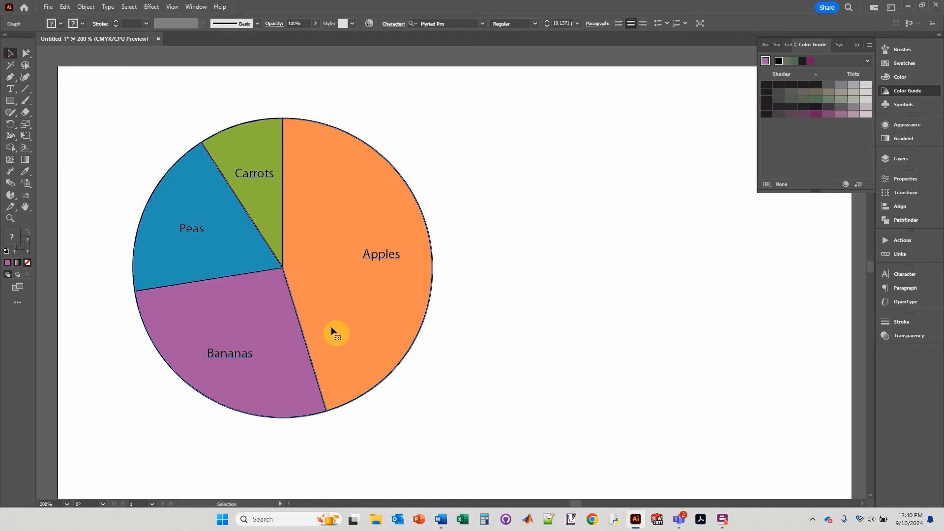
{"action": "right_click", "coordinate": [336, 332]}
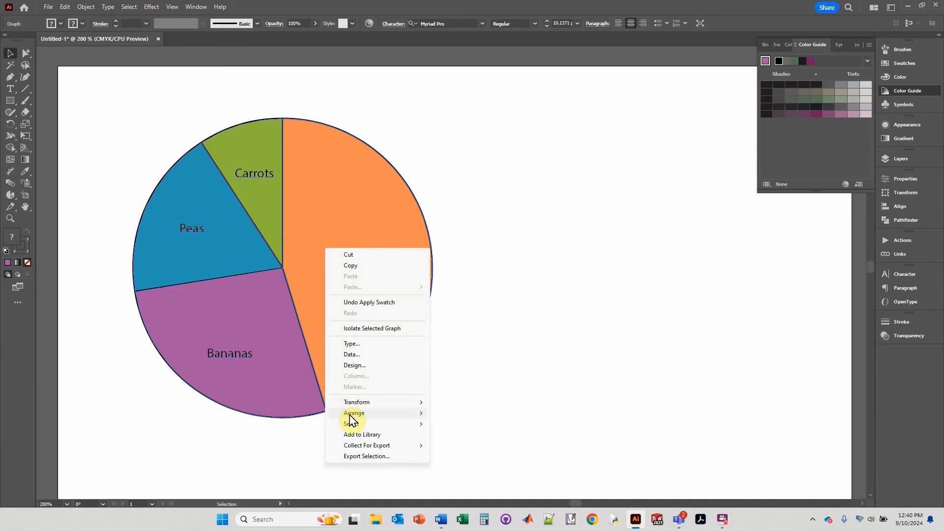
Step: Enter a second data row of 5, 3, 2, 1 and apply it to add a smaller pie
{"action": "left_click", "coordinate": [351, 354]}
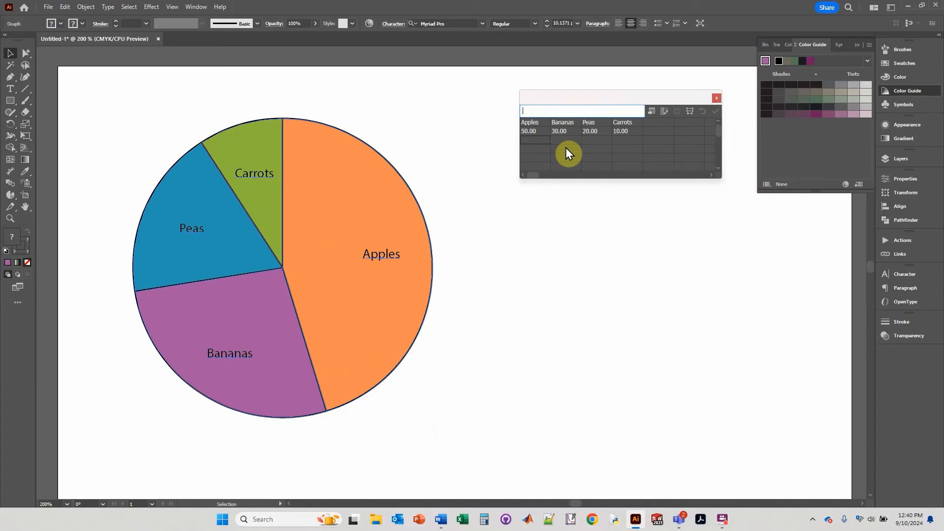
{"action": "type", "text": "5.00"}
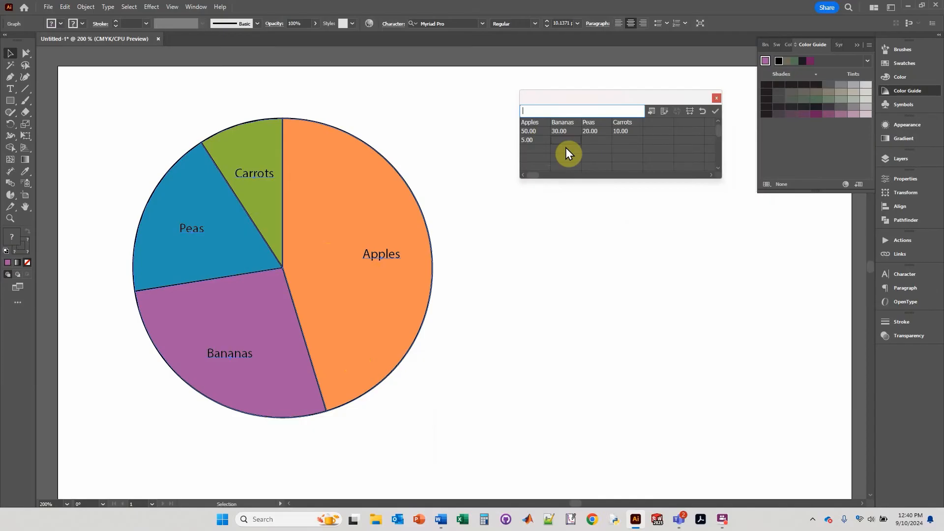
{"action": "type", "text": "3.00"}
{"action": "left_click", "coordinate": [596, 140]}
{"action": "type", "text": "2"}
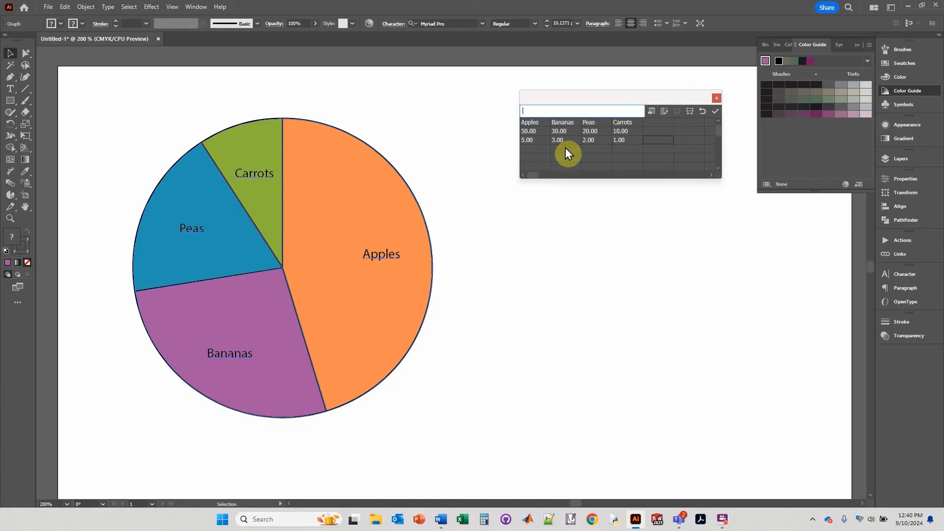
{"action": "left_click", "coordinate": [716, 111]}
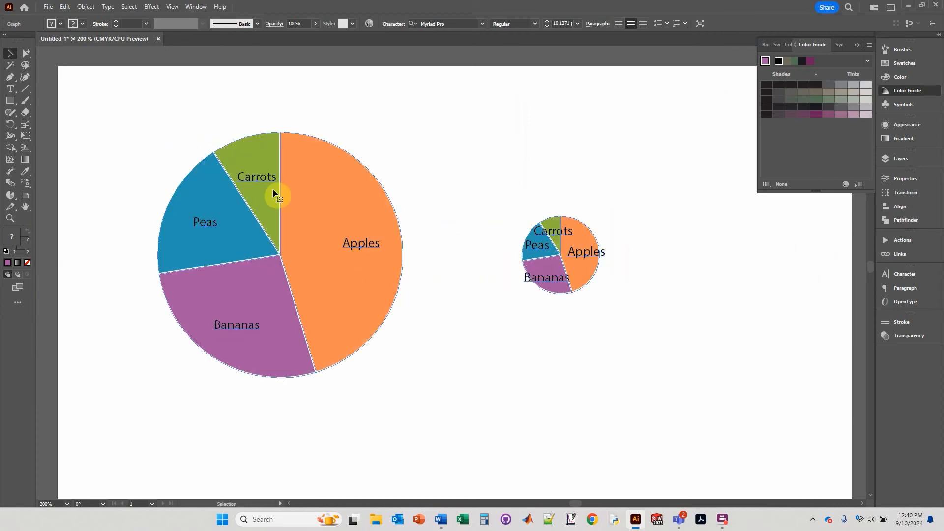
{"action": "double_click", "coordinate": [274, 193]}
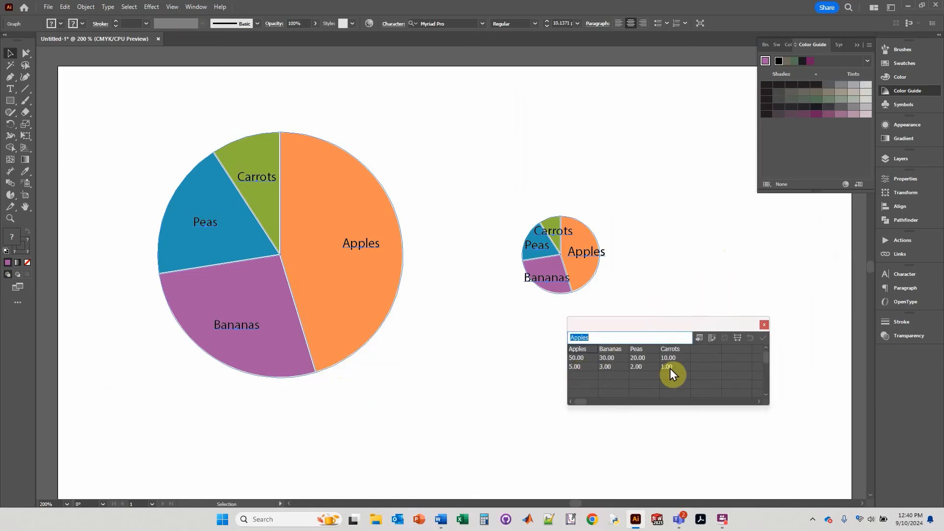
{"action": "mouse_move", "coordinate": [519, 256]}
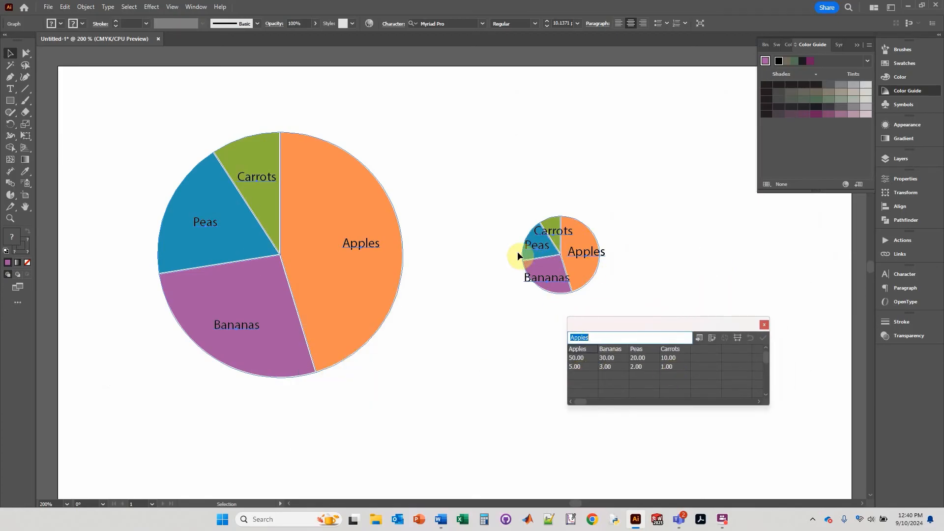
{"action": "mouse_move", "coordinate": [354, 245]}
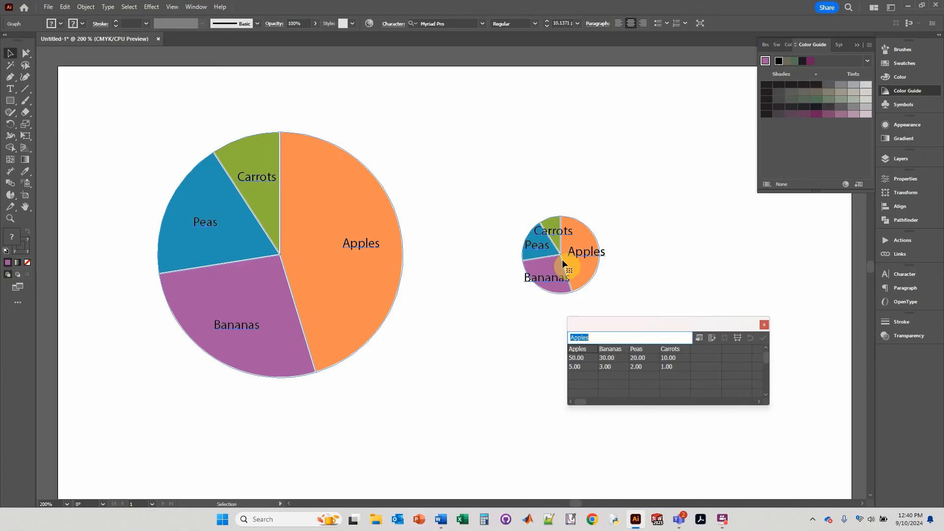
{"action": "mouse_move", "coordinate": [592, 278]}
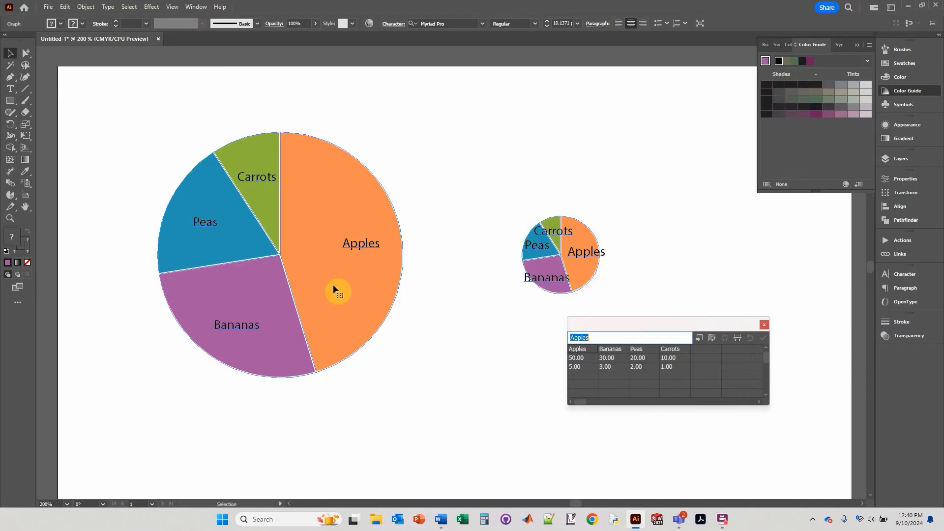
{"action": "mouse_move", "coordinate": [587, 284]}
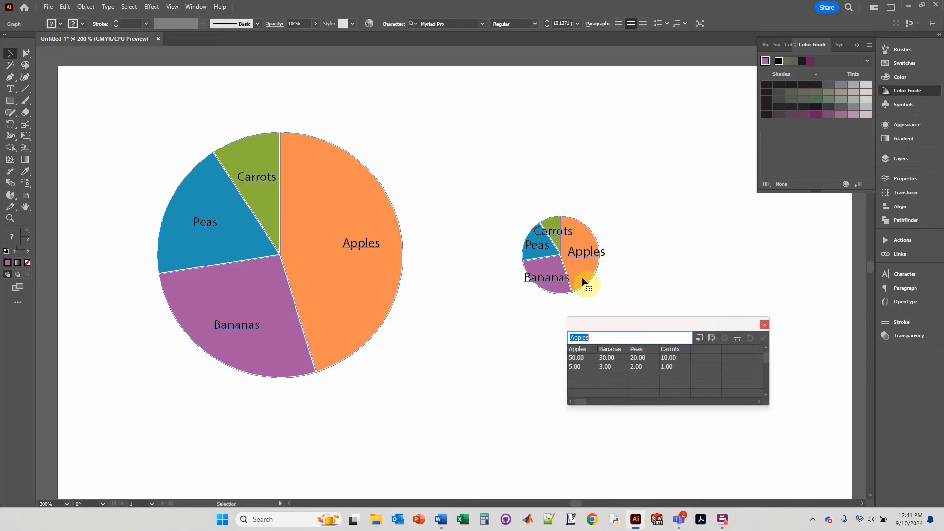
{"action": "mouse_move", "coordinate": [599, 277]}
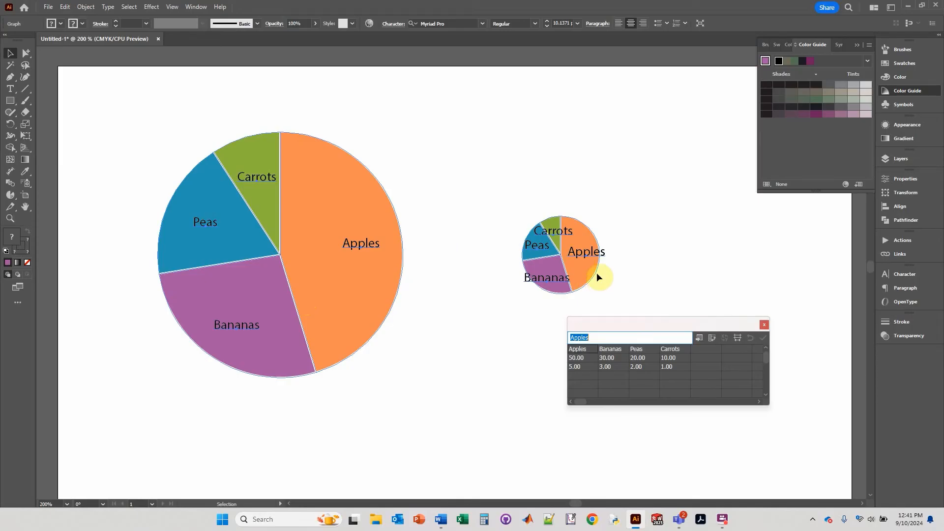
{"action": "mouse_move", "coordinate": [536, 265]}
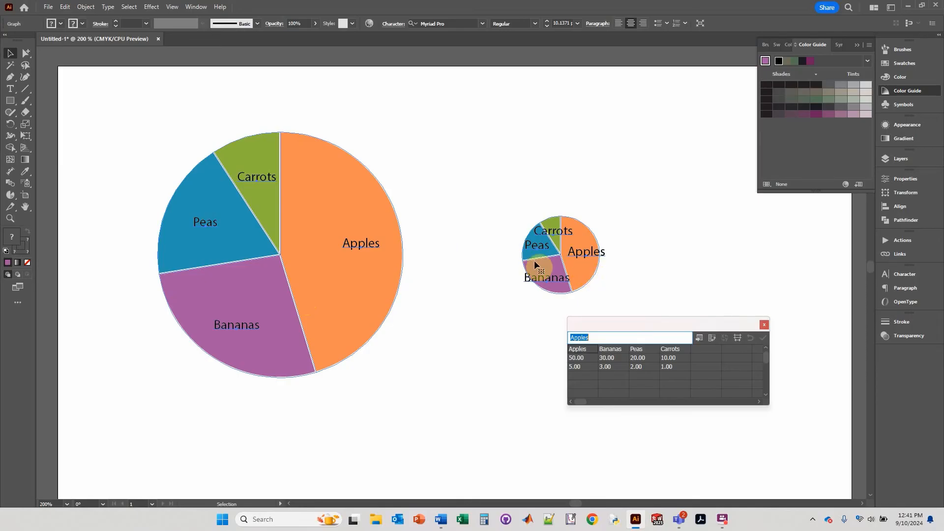
{"action": "mouse_move", "coordinate": [578, 290]}
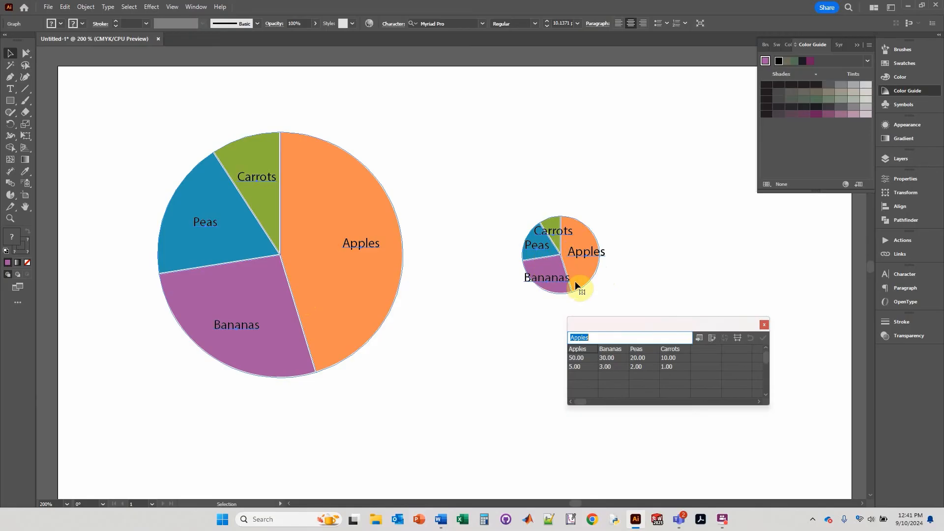
{"action": "mouse_move", "coordinate": [576, 292]}
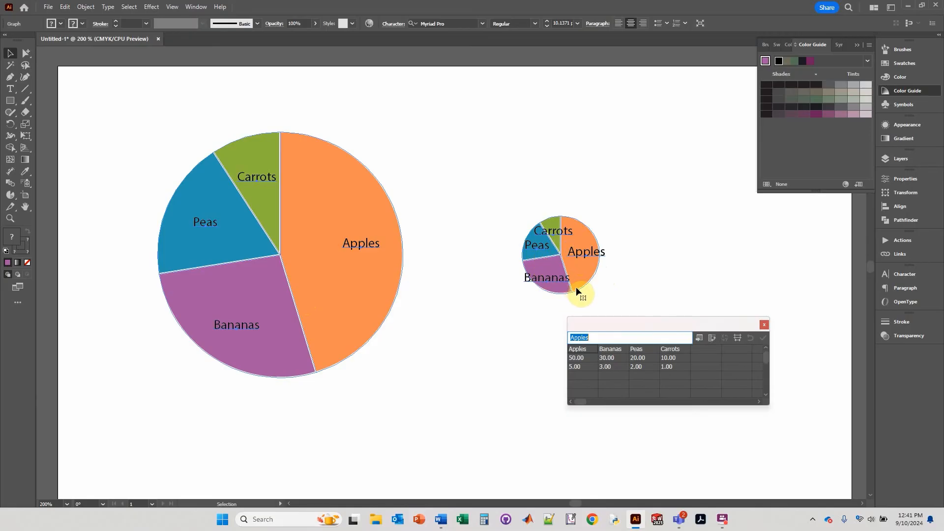
{"action": "mouse_move", "coordinate": [552, 284]}
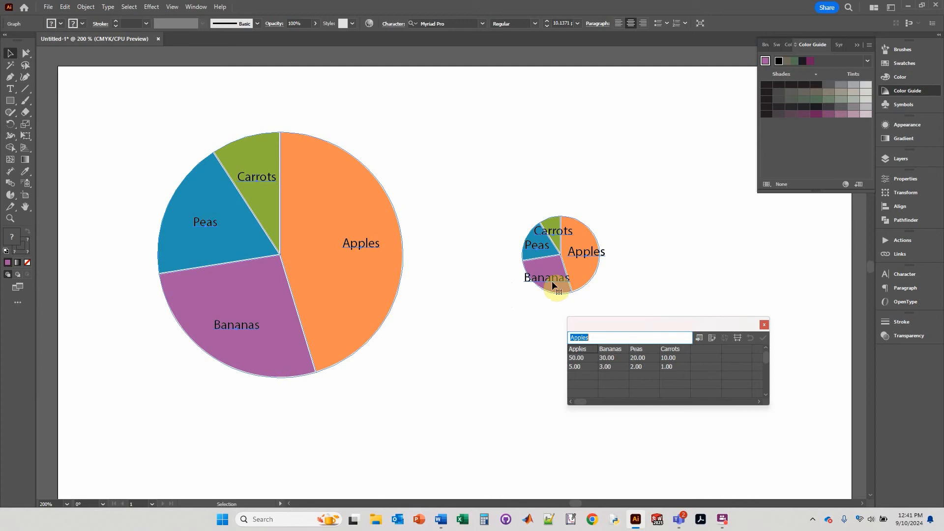
{"action": "mouse_move", "coordinate": [592, 278]}
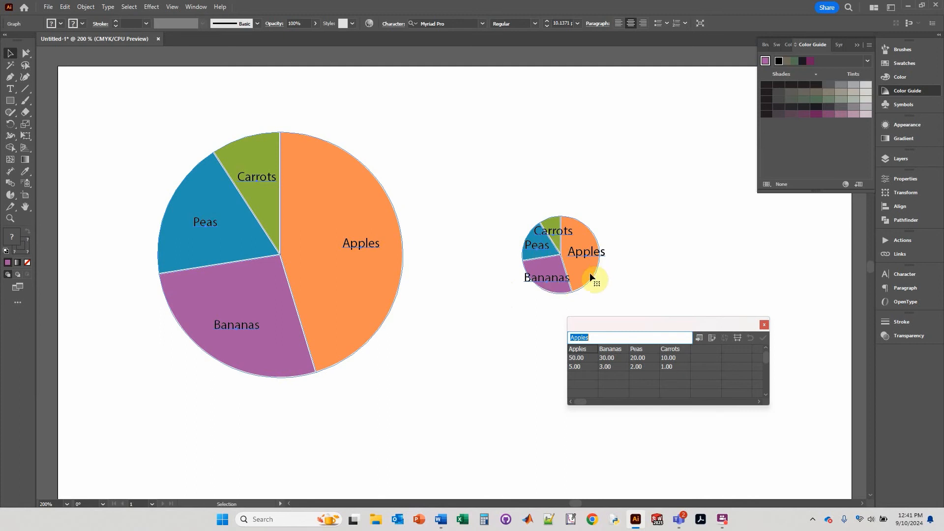
{"action": "mouse_move", "coordinate": [590, 376]}
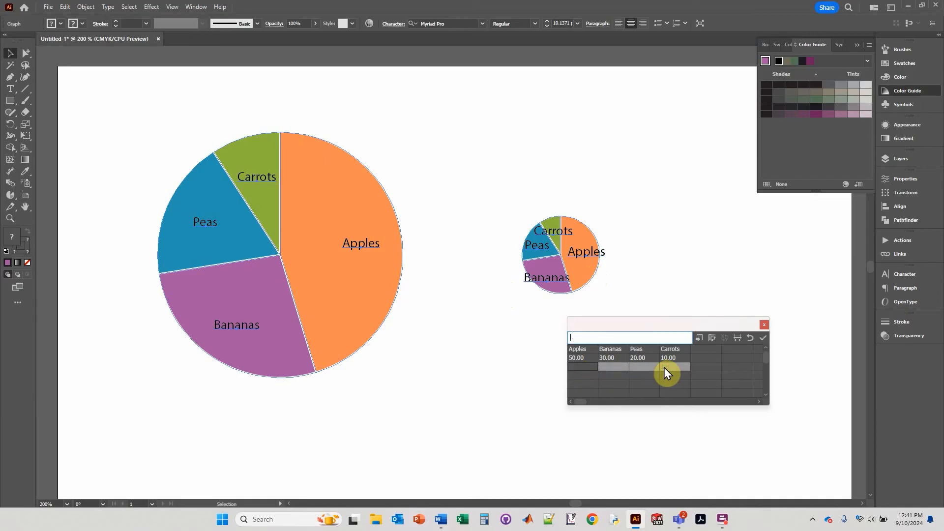
Step: Apply the second data row's removal, close the data sheet, then select the whole pie
{"action": "left_click", "coordinate": [763, 338]}
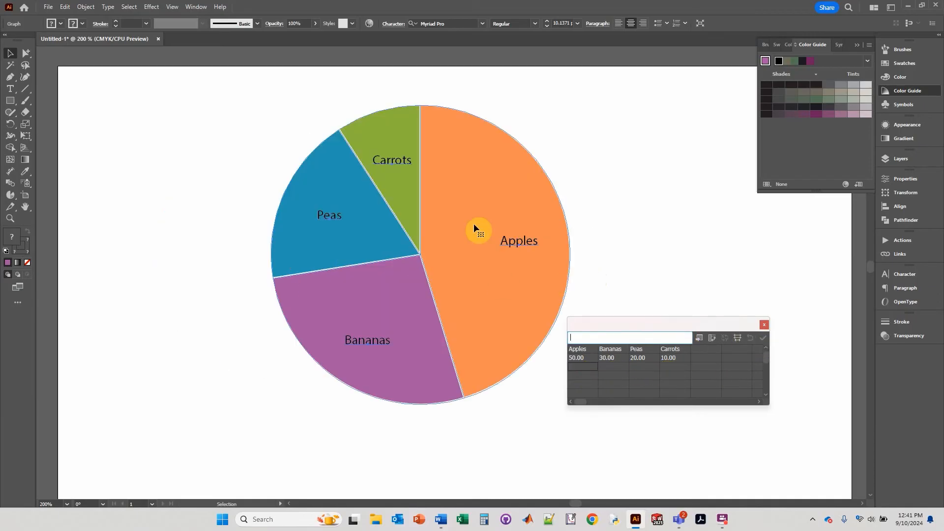
{"action": "left_click", "coordinate": [764, 324]}
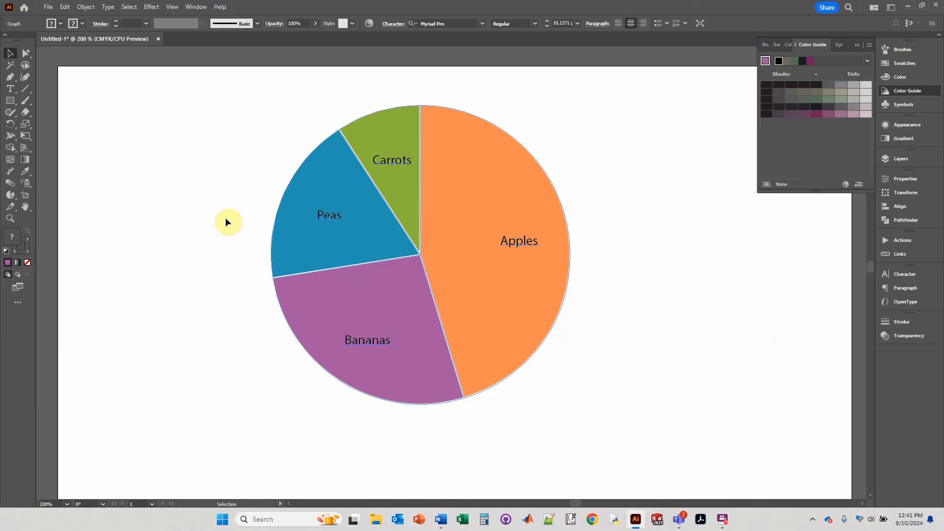
{"action": "left_click", "coordinate": [442, 290]}
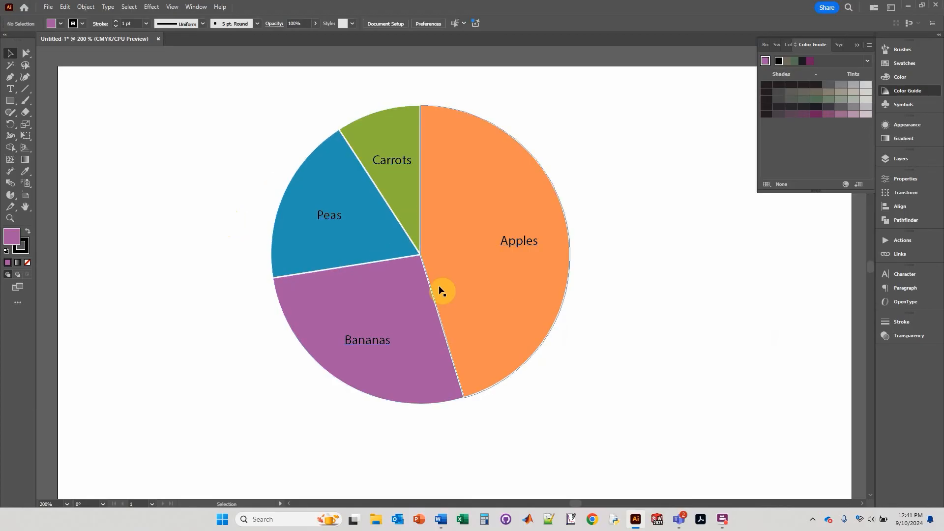
{"action": "mouse_move", "coordinate": [441, 286]}
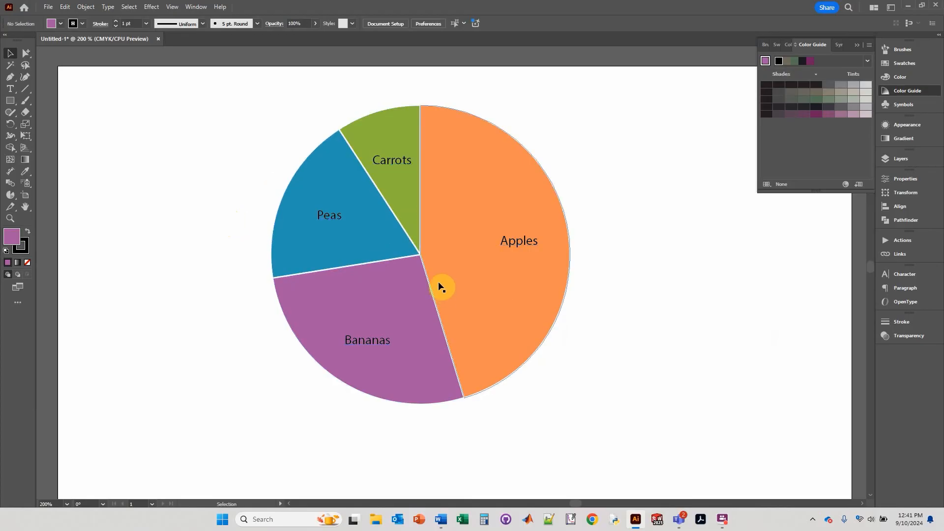
{"action": "mouse_move", "coordinate": [432, 293]}
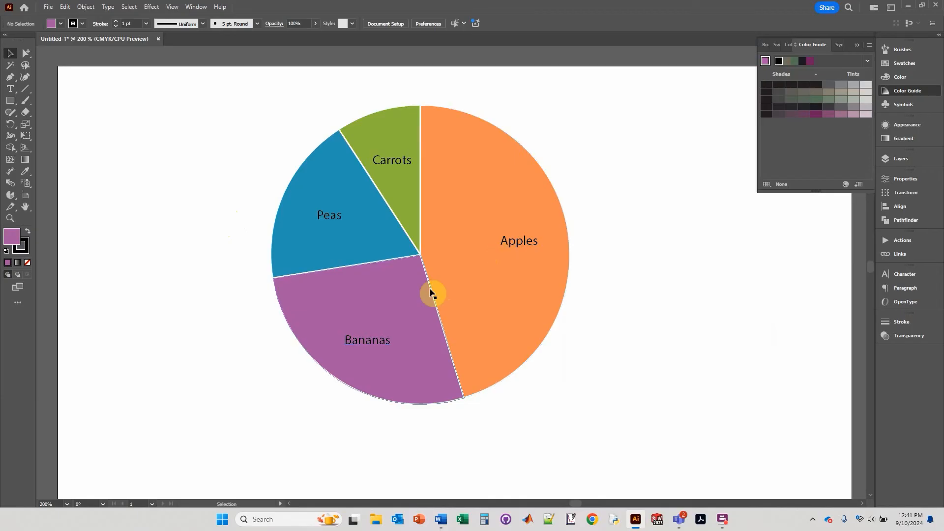
{"action": "mouse_move", "coordinate": [458, 299]}
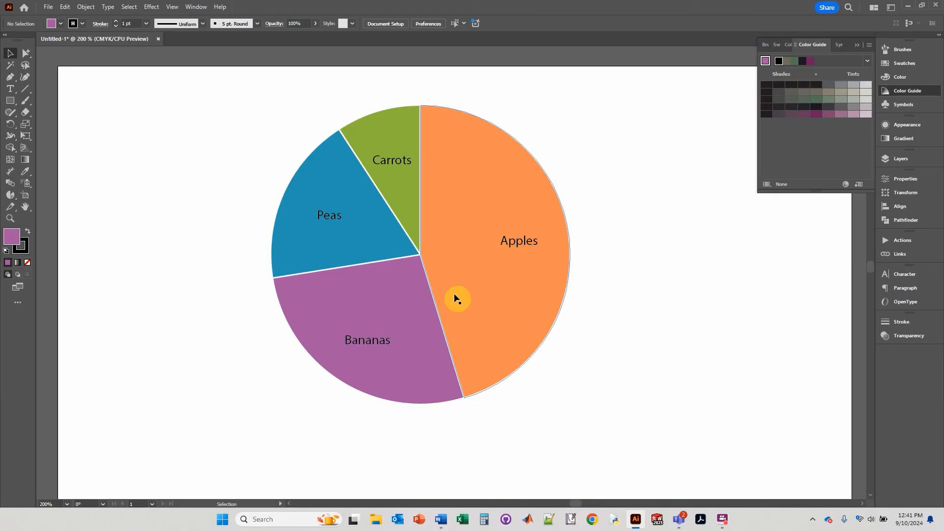
{"action": "mouse_move", "coordinate": [382, 247]}
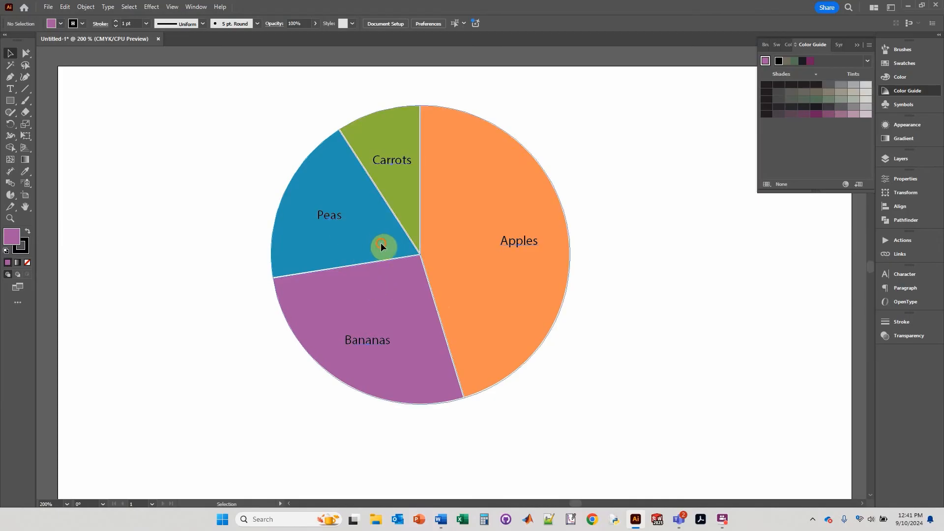
{"action": "left_click", "coordinate": [384, 246]}
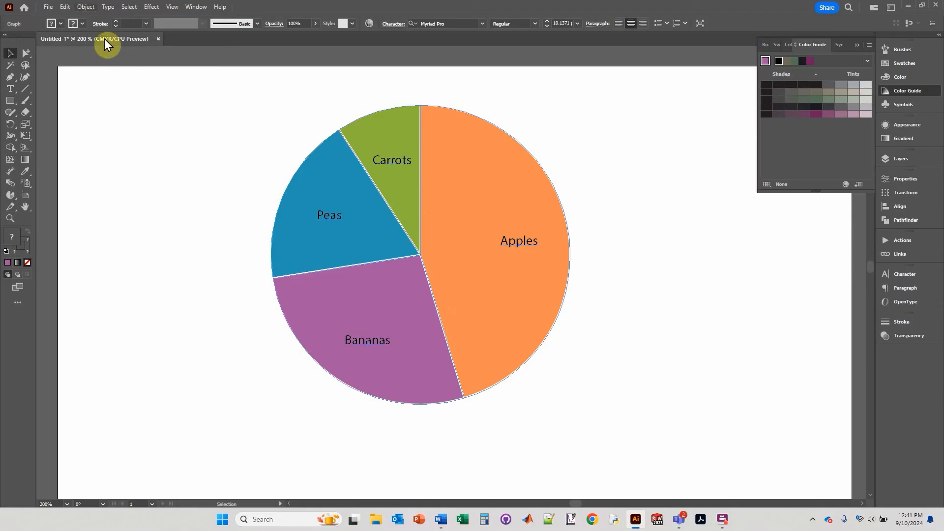
Step: Ungroup the pie graph via Object > Ungroup, accept the warning, and select the wedges
{"action": "left_click", "coordinate": [85, 6]}
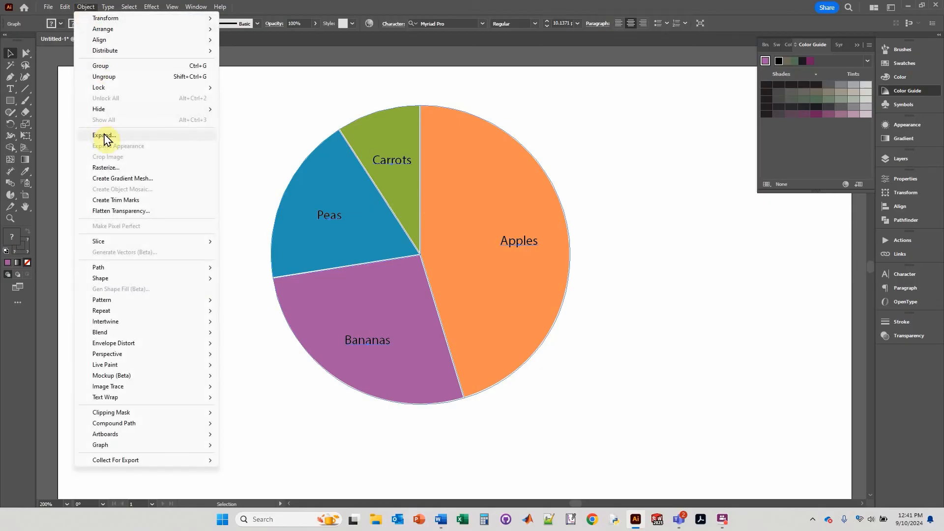
{"action": "left_click", "coordinate": [104, 134]}
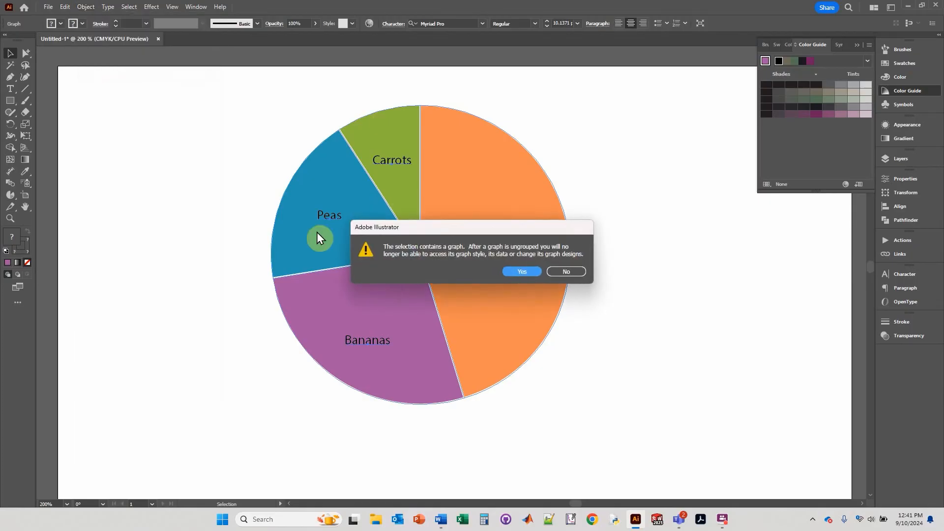
{"action": "mouse_move", "coordinate": [444, 333]}
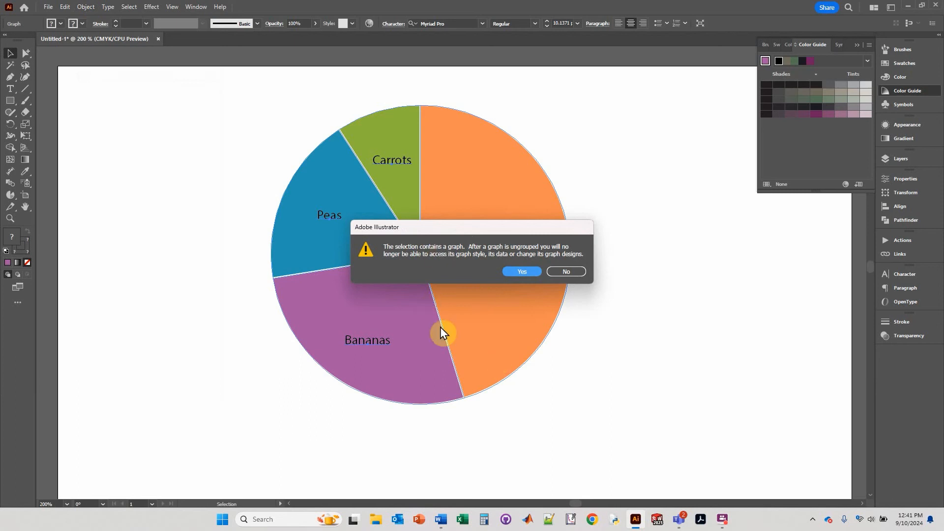
{"action": "mouse_move", "coordinate": [492, 357]}
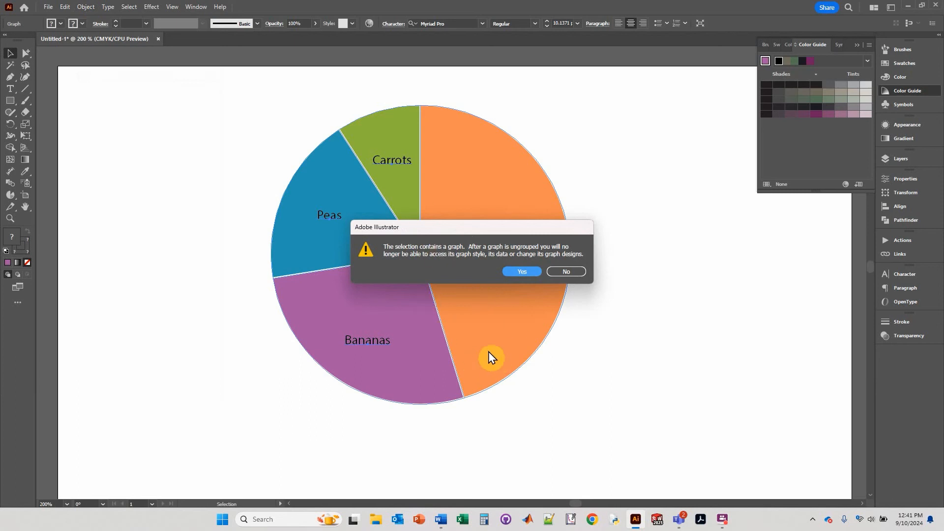
{"action": "left_click", "coordinate": [521, 271]}
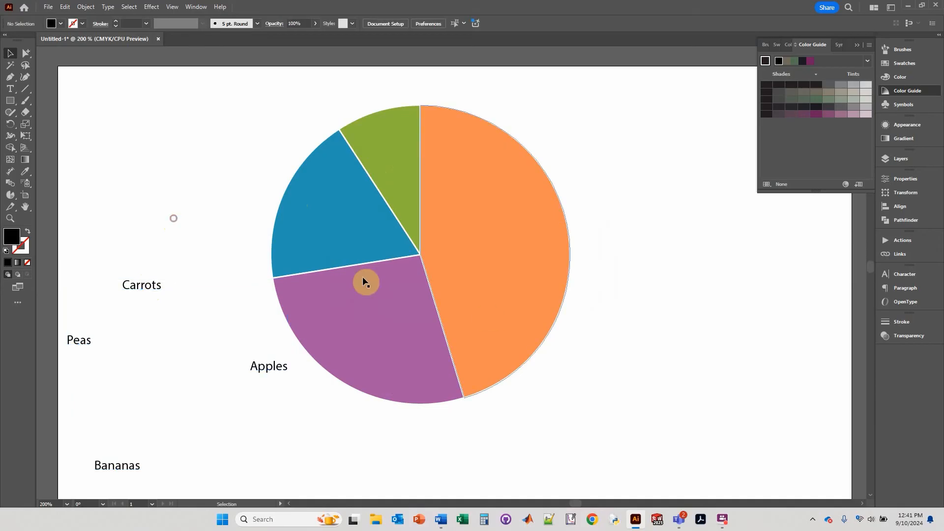
{"action": "left_click", "coordinate": [365, 282]}
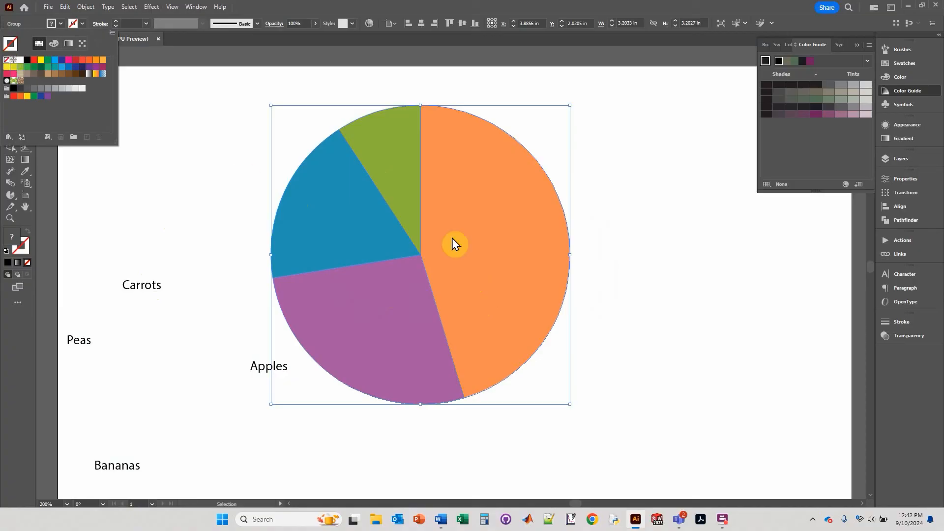
Step: Browse the Effect menu's 3D and Materials > 3D (Classic) options for the selected wedges
{"action": "left_click", "coordinate": [151, 6]}
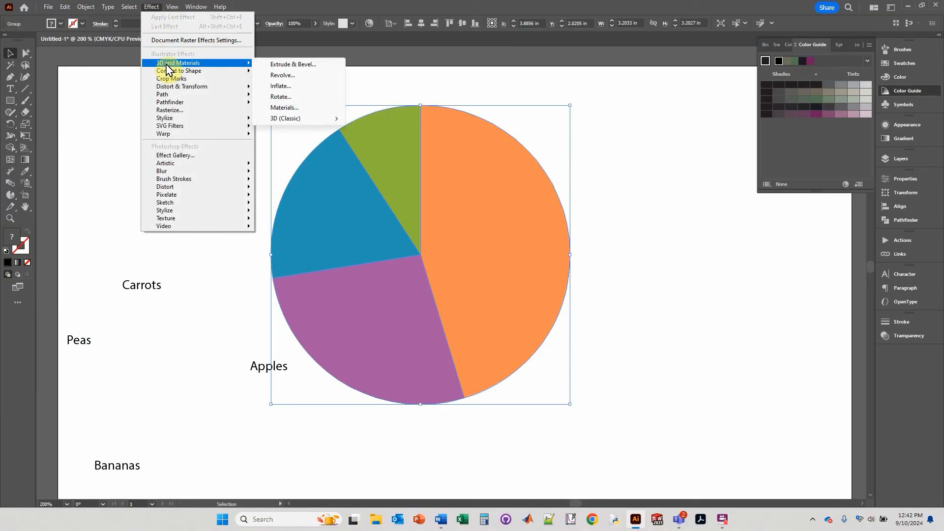
{"action": "mouse_move", "coordinate": [304, 72]}
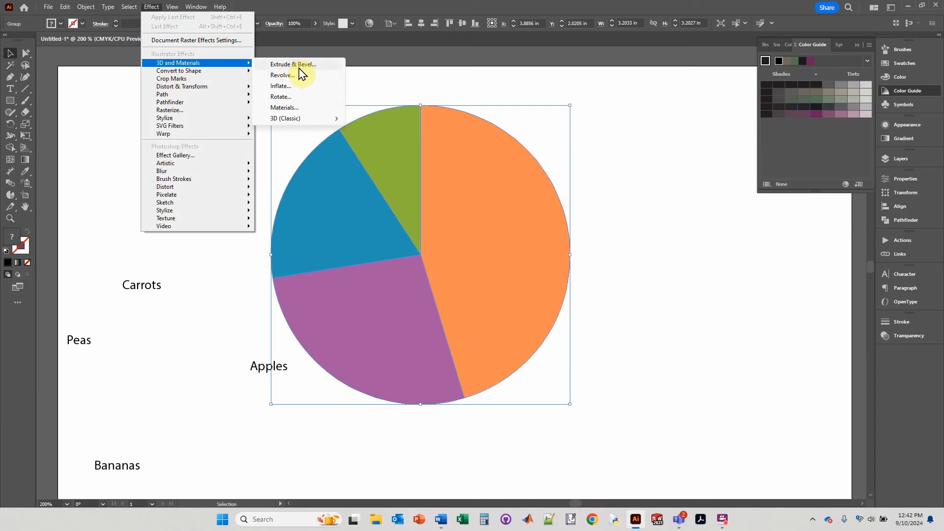
{"action": "mouse_move", "coordinate": [291, 66]}
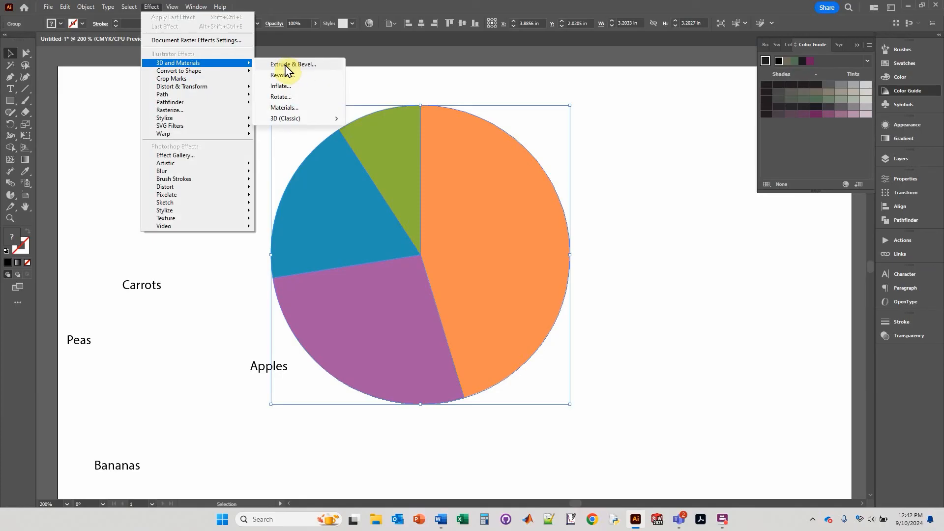
{"action": "mouse_move", "coordinate": [317, 69]}
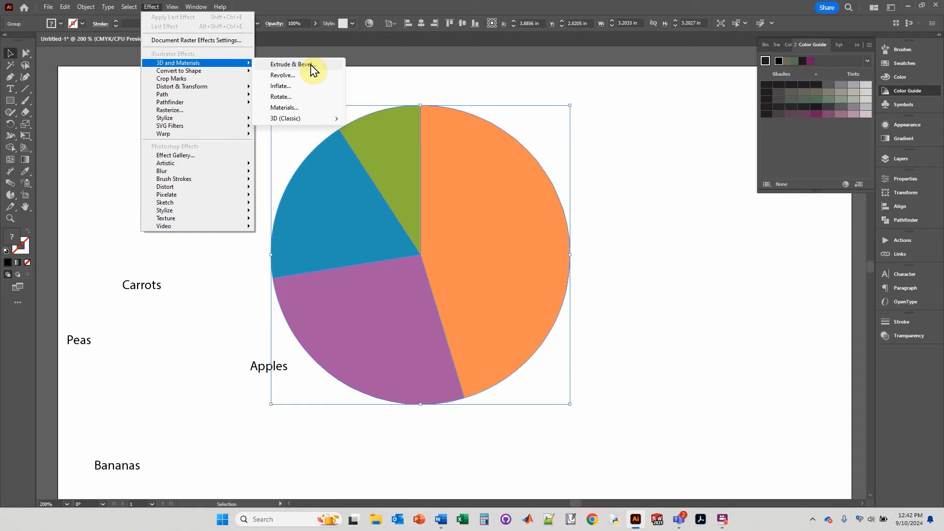
{"action": "mouse_move", "coordinate": [295, 114]}
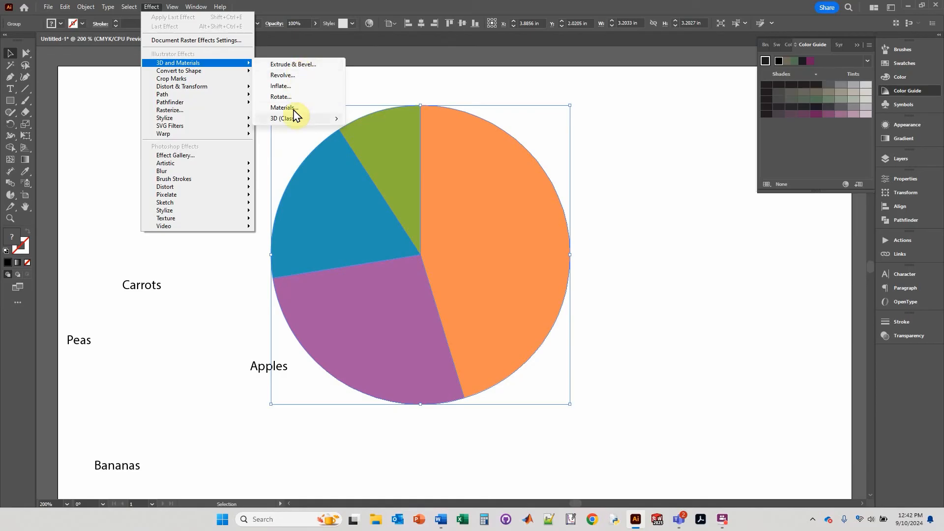
{"action": "mouse_move", "coordinate": [284, 118]}
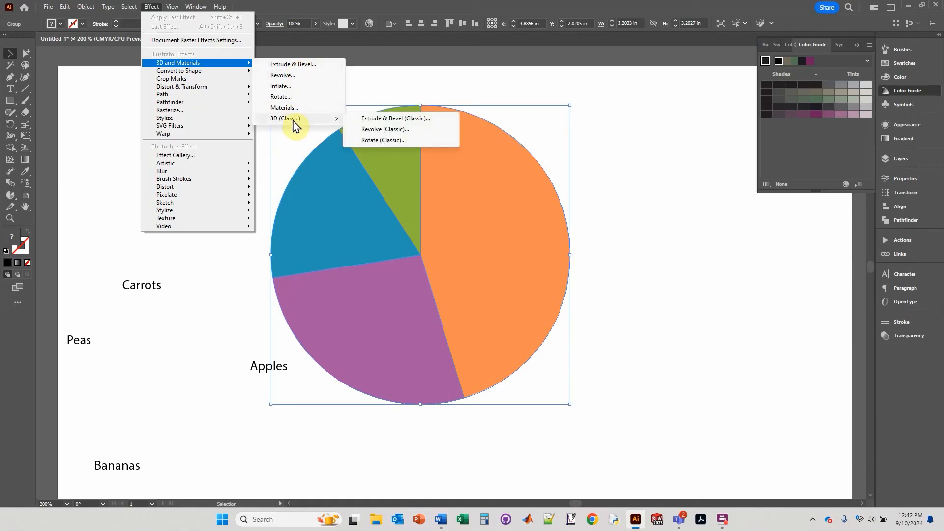
{"action": "mouse_move", "coordinate": [380, 118]}
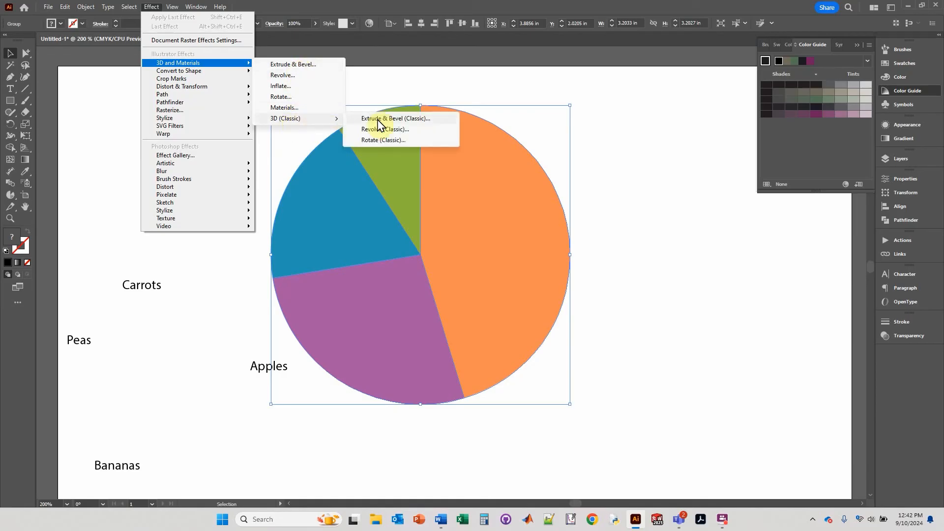
Step: Apply Extrude & Bevel (Classic) to the wedges for a tilted, thick 3D pie
{"action": "left_click", "coordinate": [397, 118]}
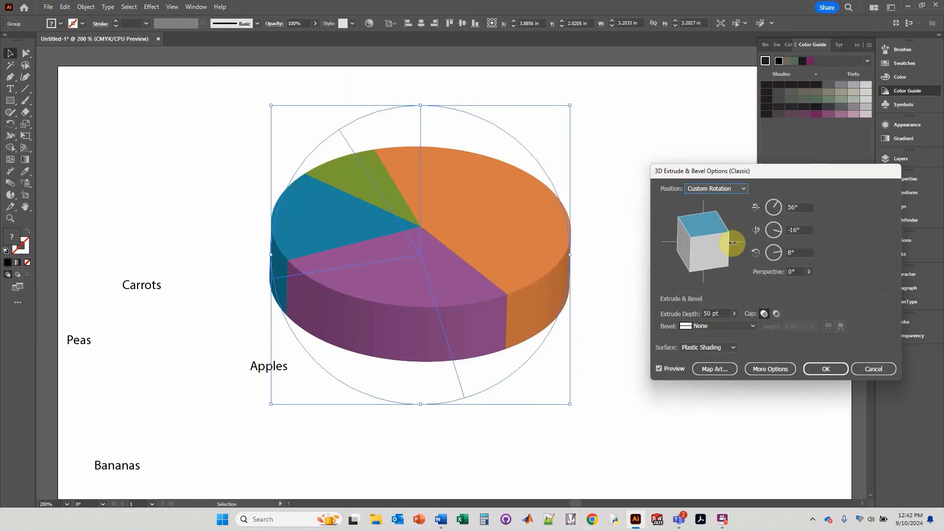
{"action": "mouse_move", "coordinate": [827, 247]}
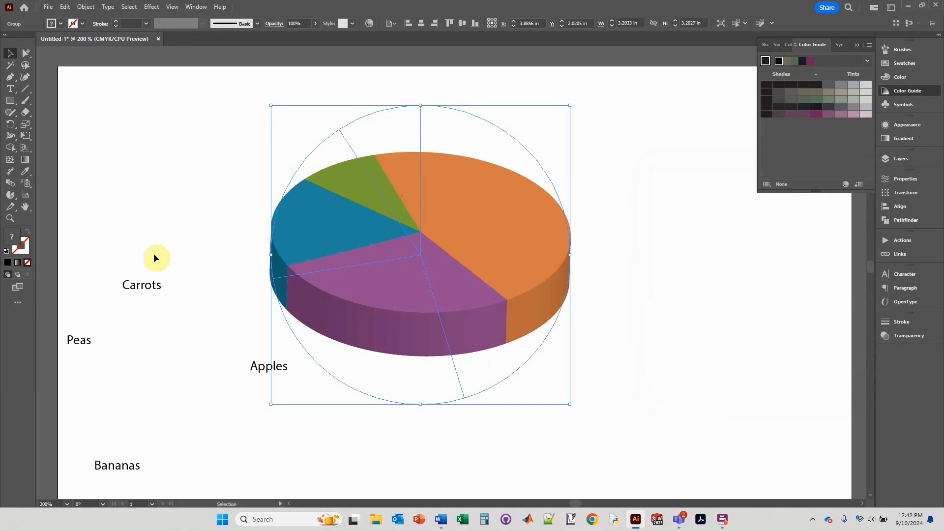
Step: Place the Carrots, Peas, Bananas and Apples labels on their 3D slices, then deselect
{"action": "left_click", "coordinate": [142, 284]}
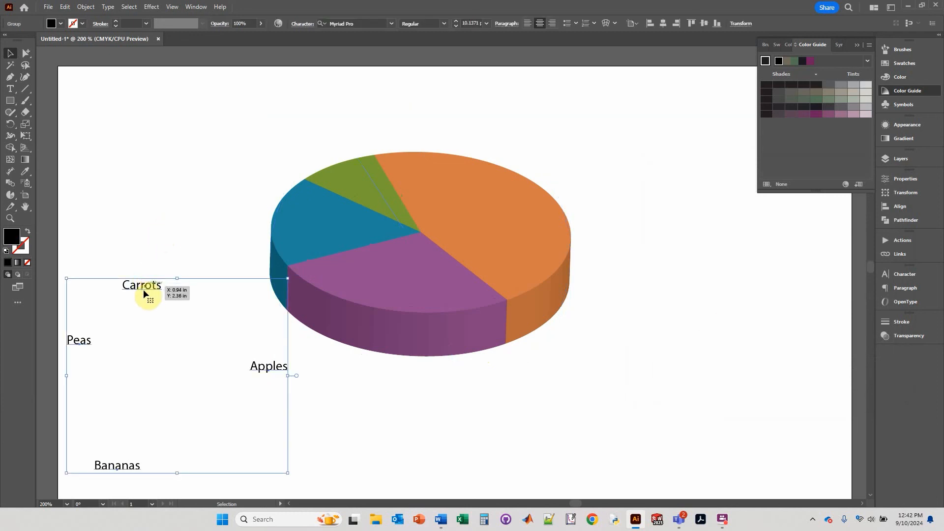
{"action": "right_click", "coordinate": [150, 294]}
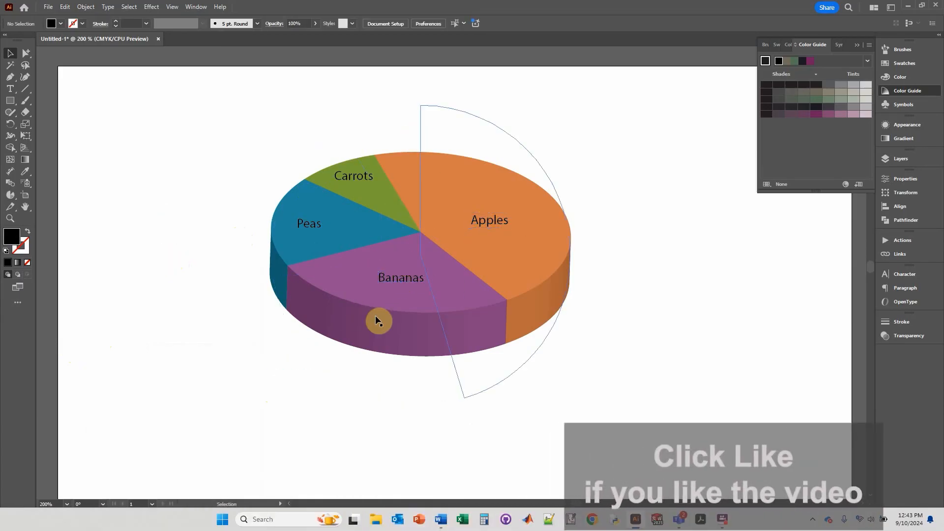
{"action": "left_click", "coordinate": [623, 310]}
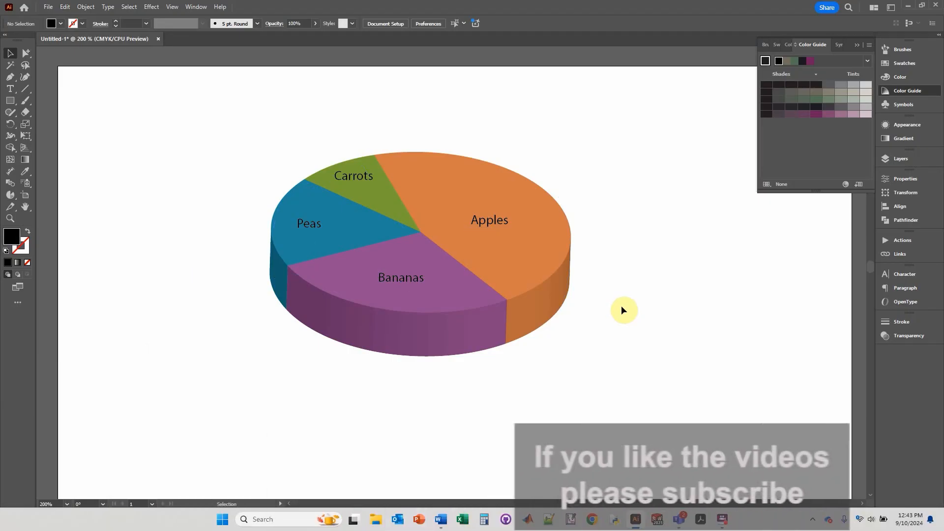
{"action": "mouse_move", "coordinate": [670, 307]}
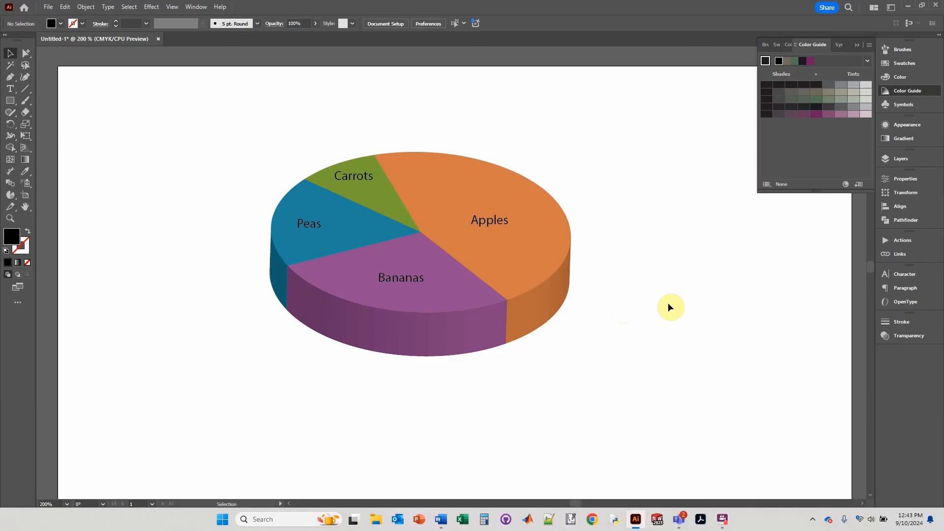
{"action": "mouse_move", "coordinate": [665, 275]}
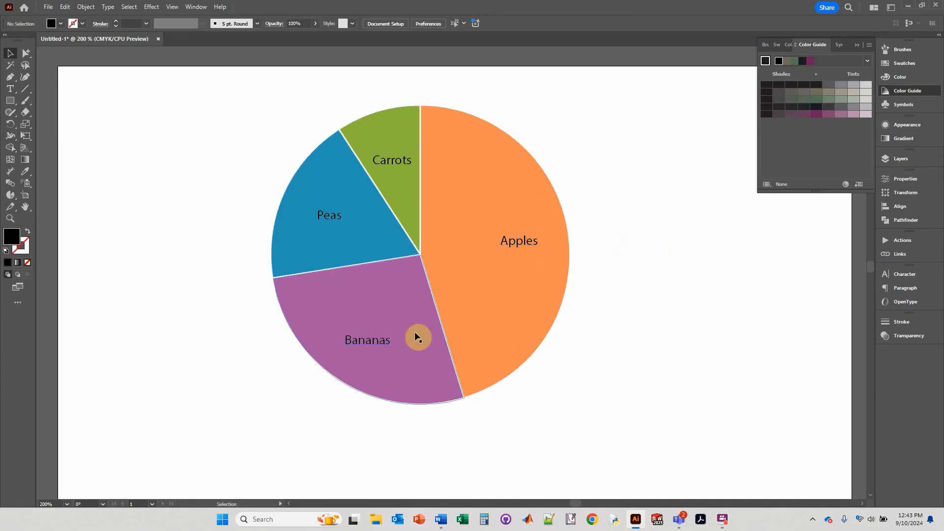
{"action": "mouse_move", "coordinate": [399, 332]}
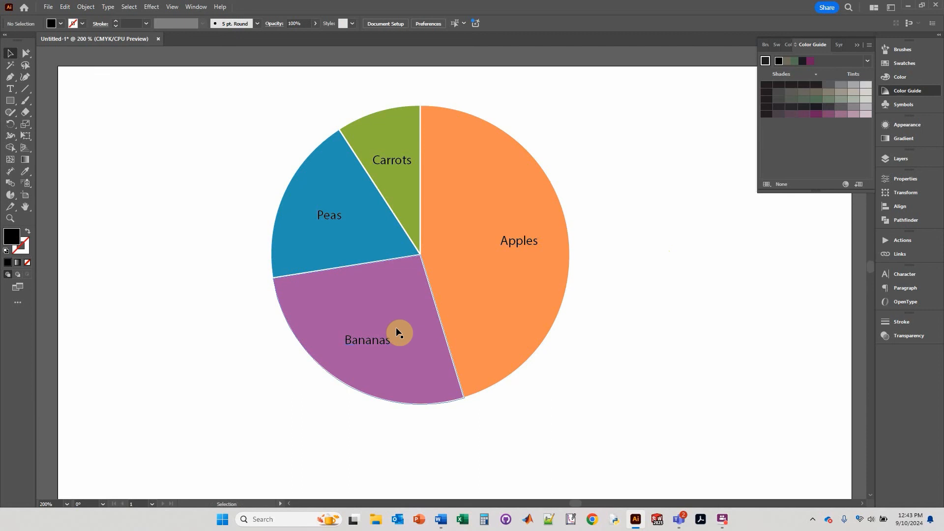
{"action": "mouse_move", "coordinate": [421, 338]}
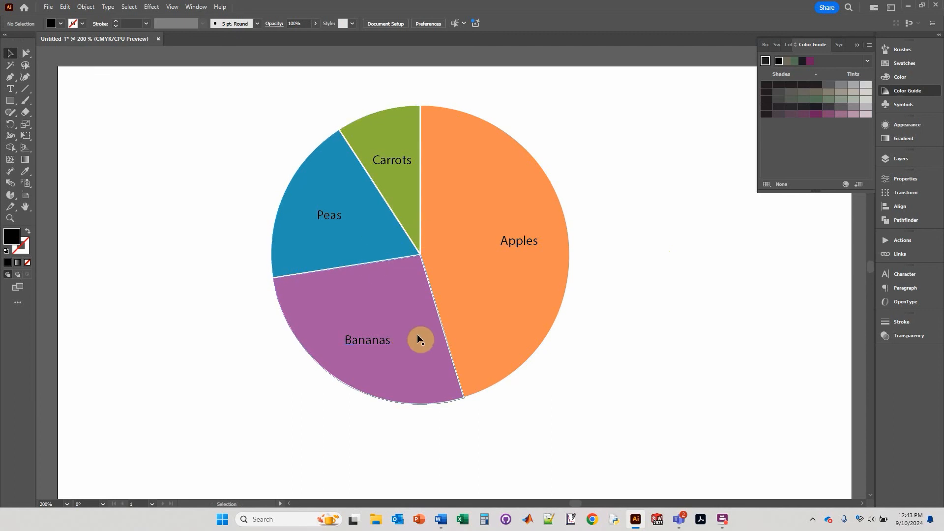
{"action": "mouse_move", "coordinate": [386, 336]}
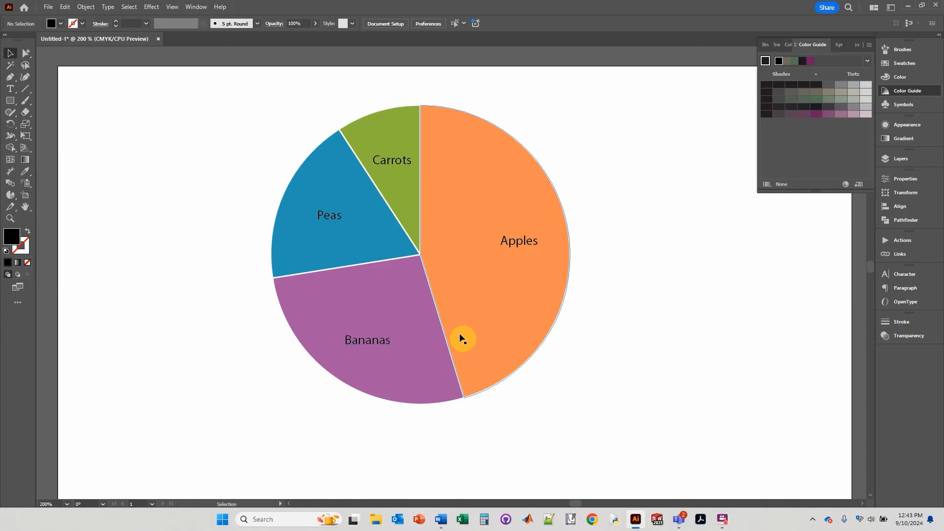
{"action": "mouse_move", "coordinate": [415, 273]}
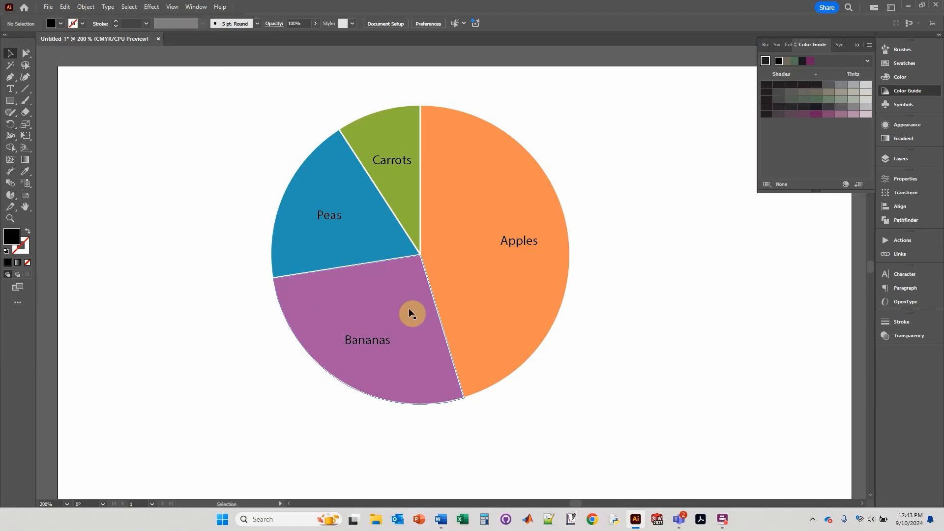
{"action": "mouse_move", "coordinate": [432, 305]}
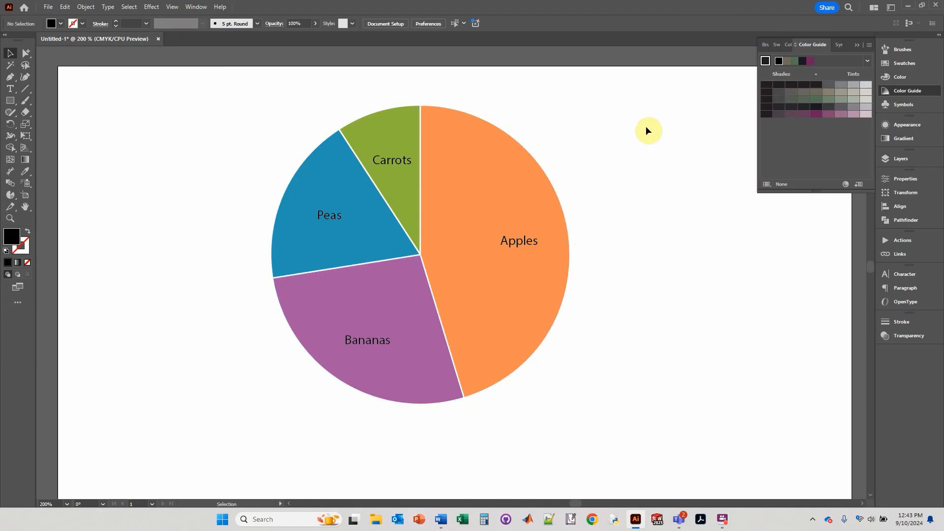
{"action": "mouse_move", "coordinate": [652, 360]}
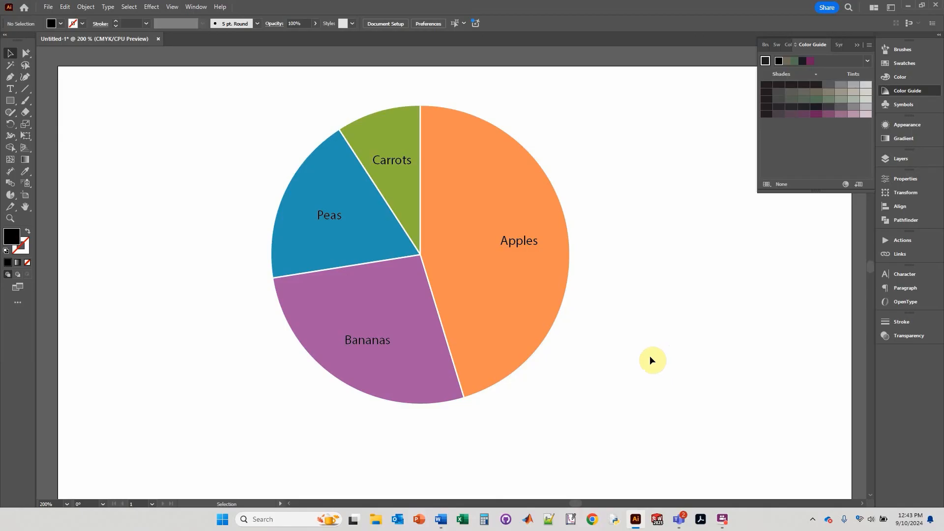
{"action": "mouse_move", "coordinate": [652, 352]}
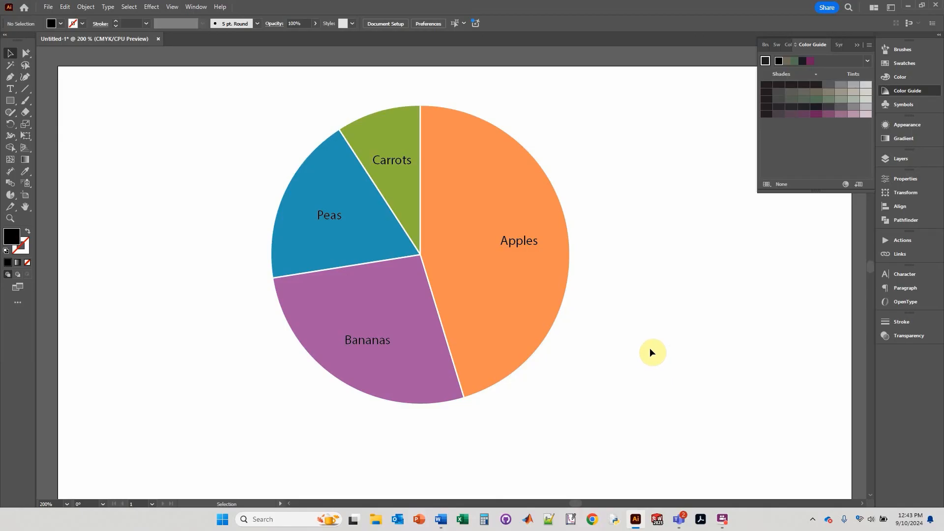